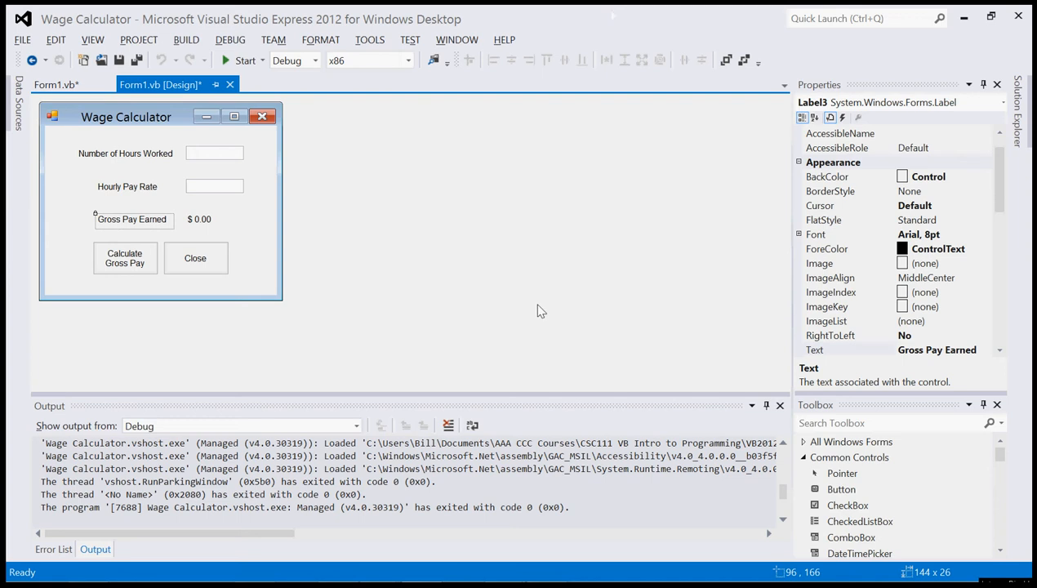
{"action": "mouse_move", "coordinate": [531, 307]}
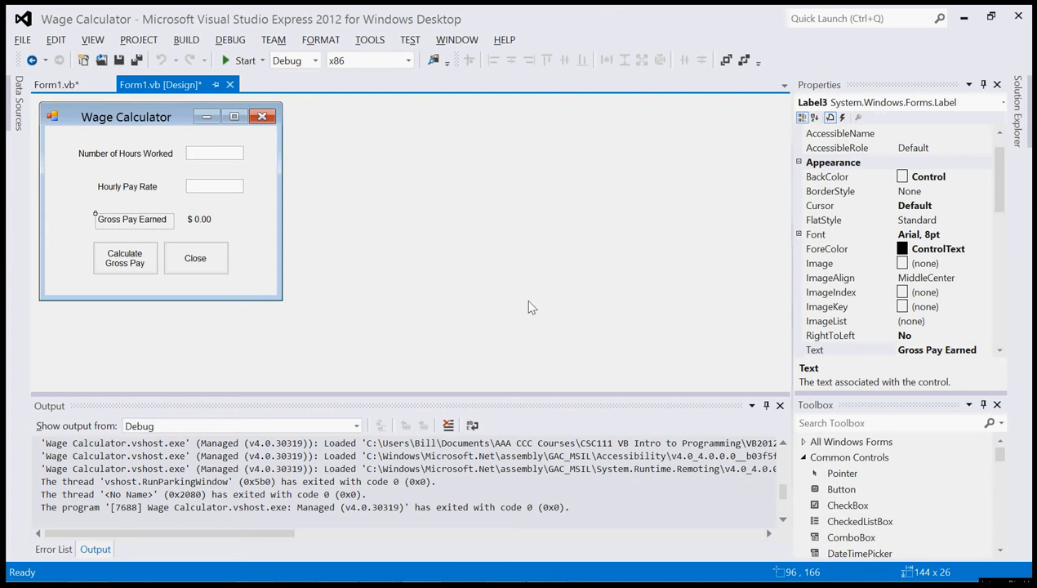
{"action": "mouse_move", "coordinate": [415, 196]}
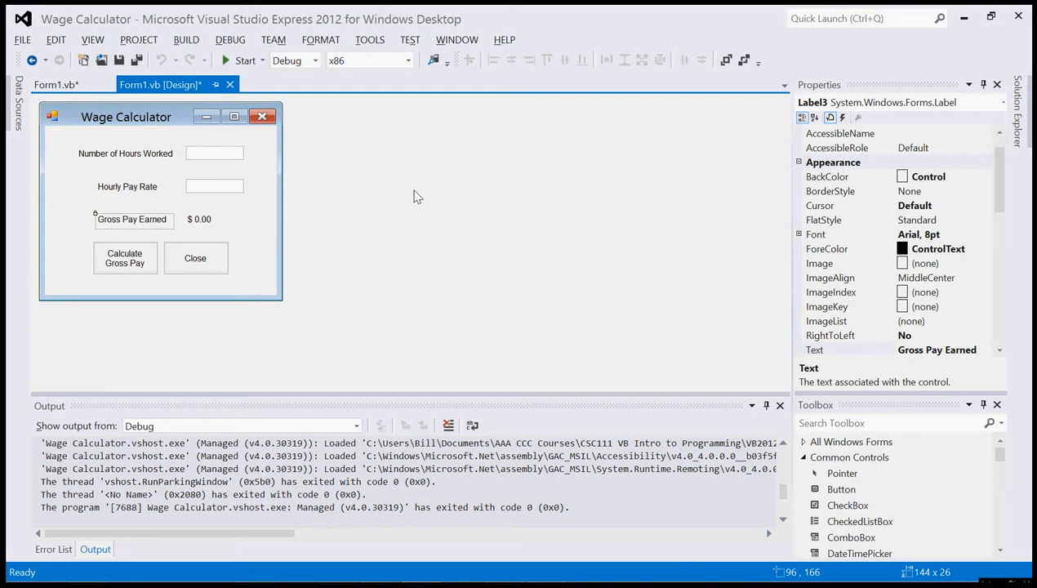
{"action": "mouse_move", "coordinate": [103, 114]}
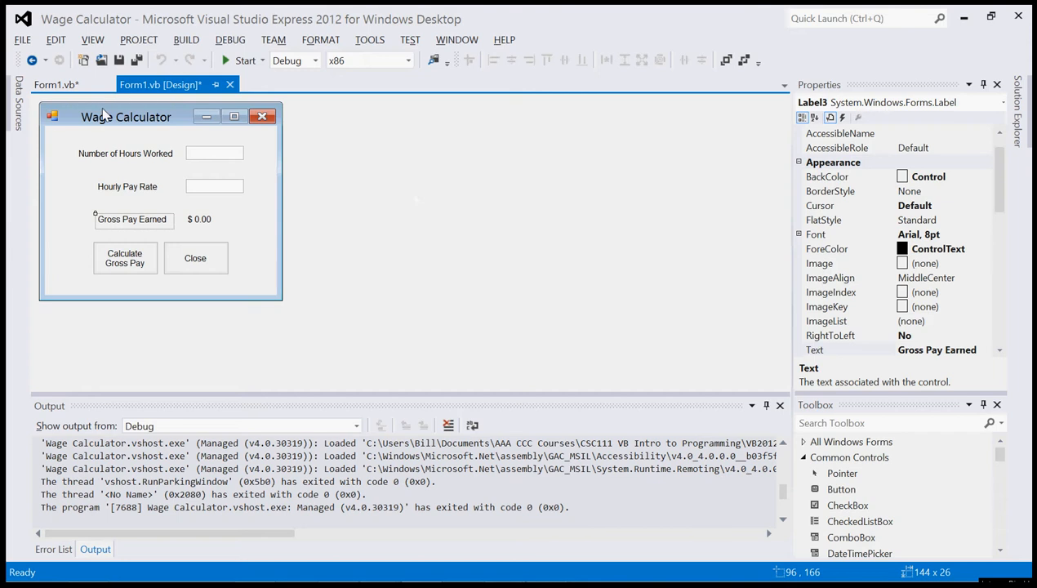
{"action": "mouse_move", "coordinate": [505, 228]}
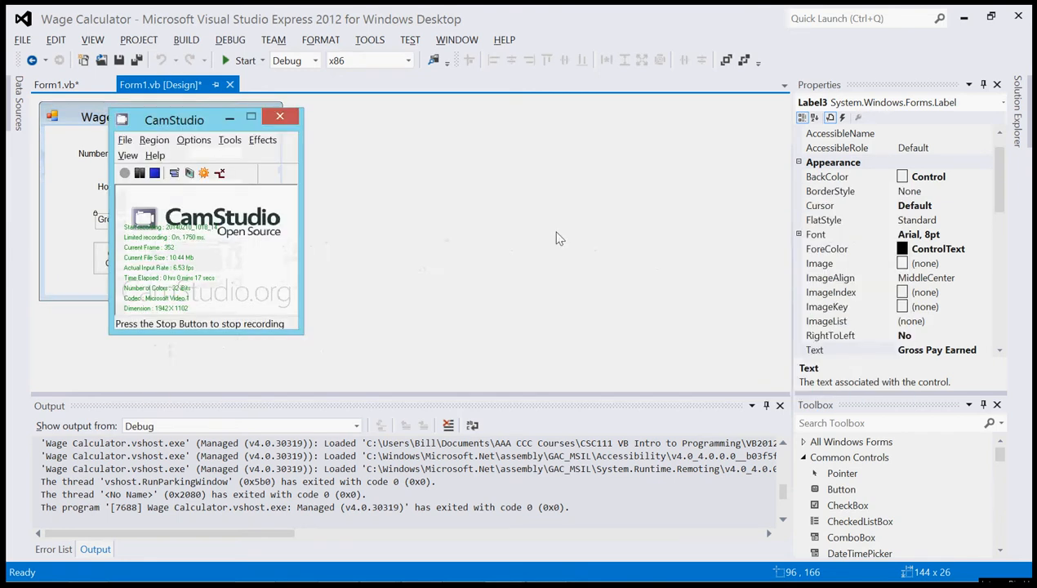
- Show slide 5, Table 1-5, listing the Wage Calculator controls and their names
{"action": "left_click", "coordinate": [321, 15]}
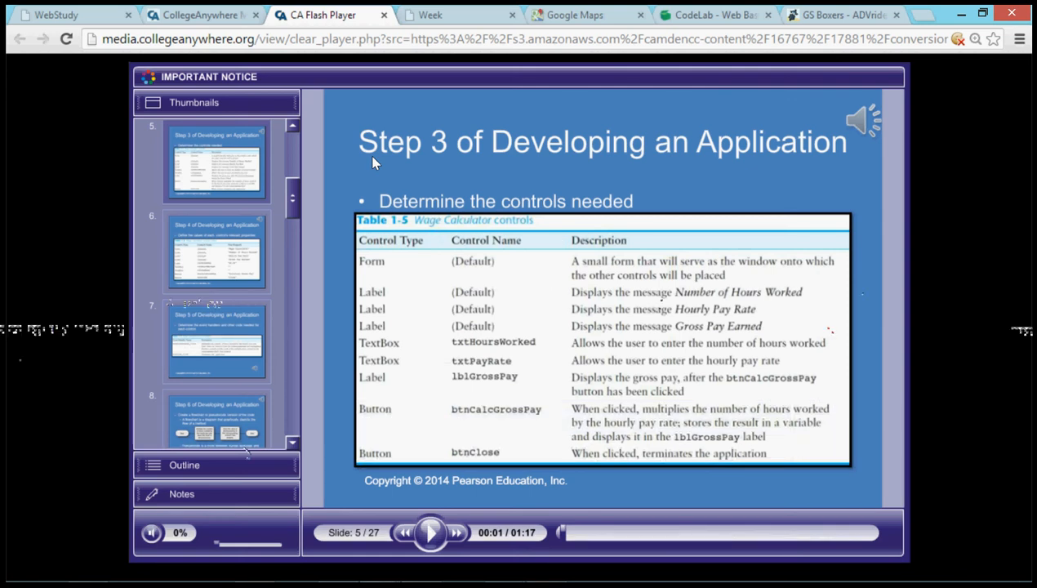
{"action": "mouse_move", "coordinate": [256, 185]}
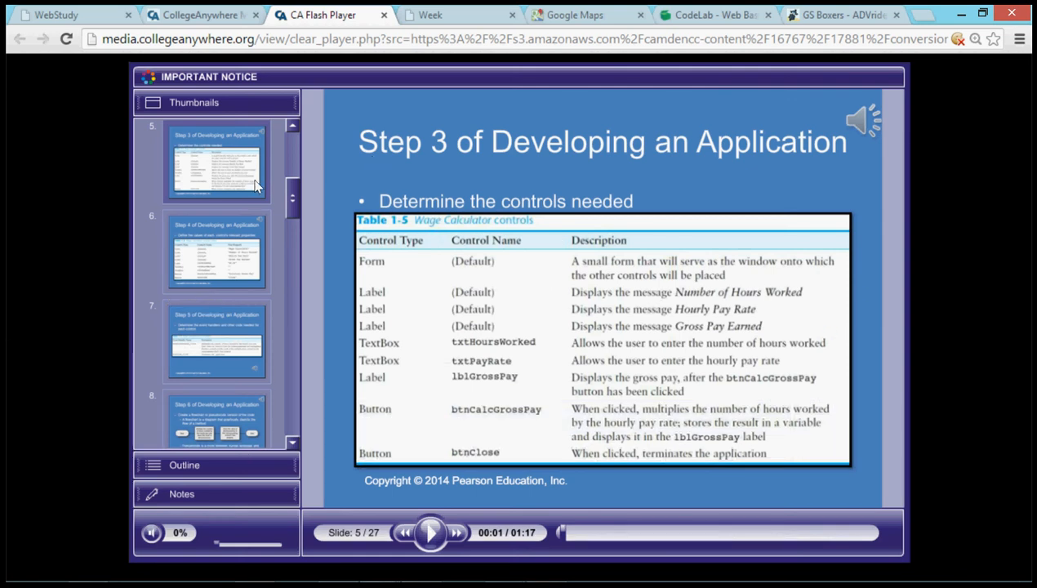
{"action": "mouse_move", "coordinate": [431, 190]}
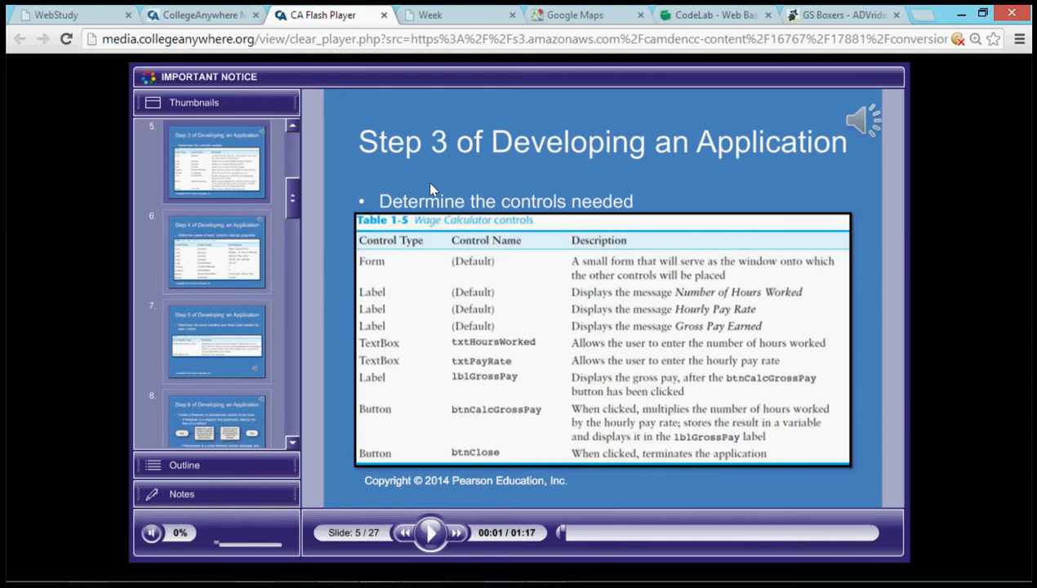
{"action": "mouse_move", "coordinate": [257, 228]}
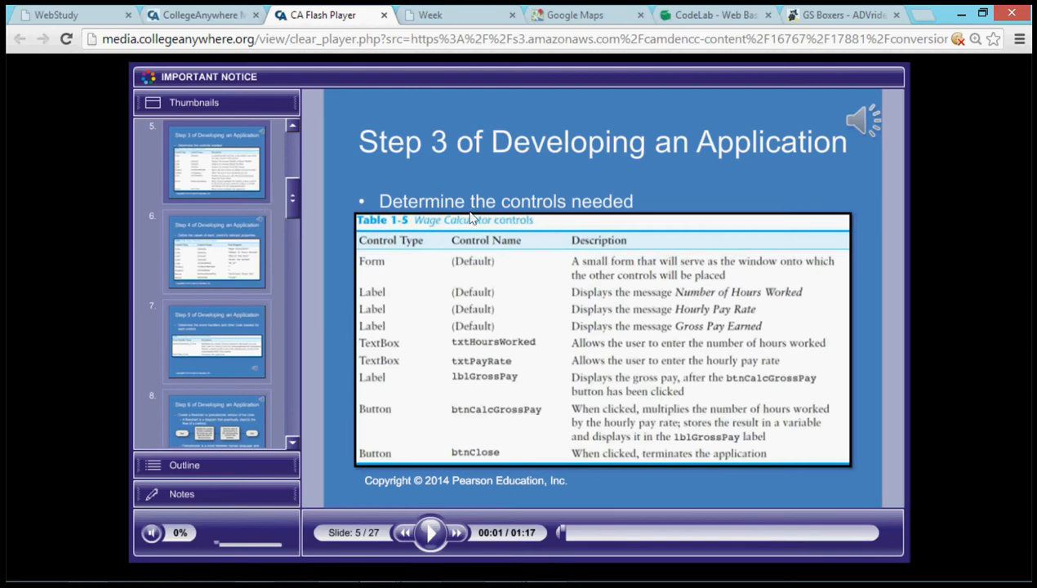
{"action": "mouse_move", "coordinate": [788, 339]}
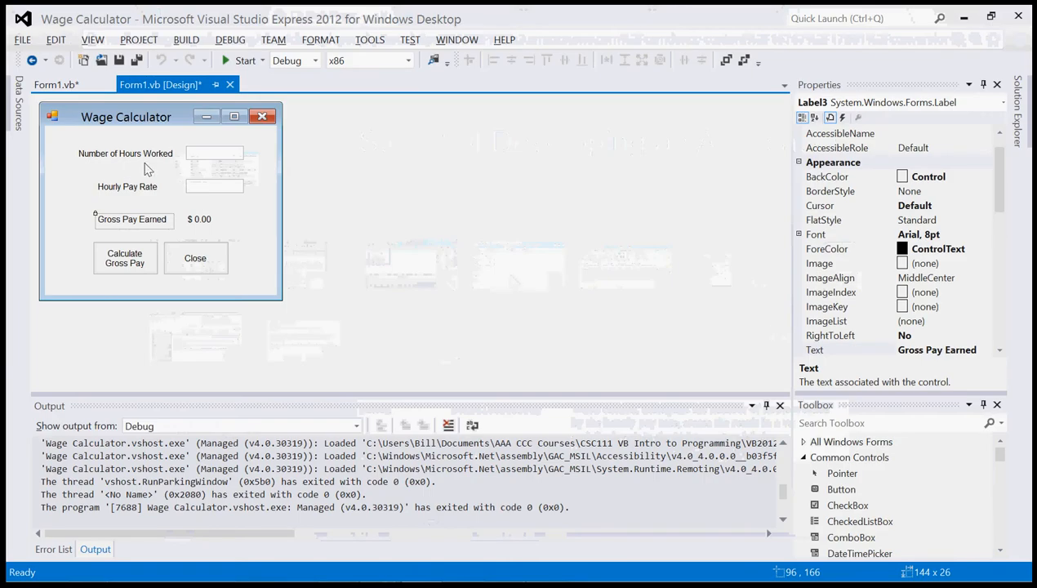
- Check the Label1 and Label2 properties against the slide, then go back to slide 5
{"action": "left_click", "coordinate": [125, 154]}
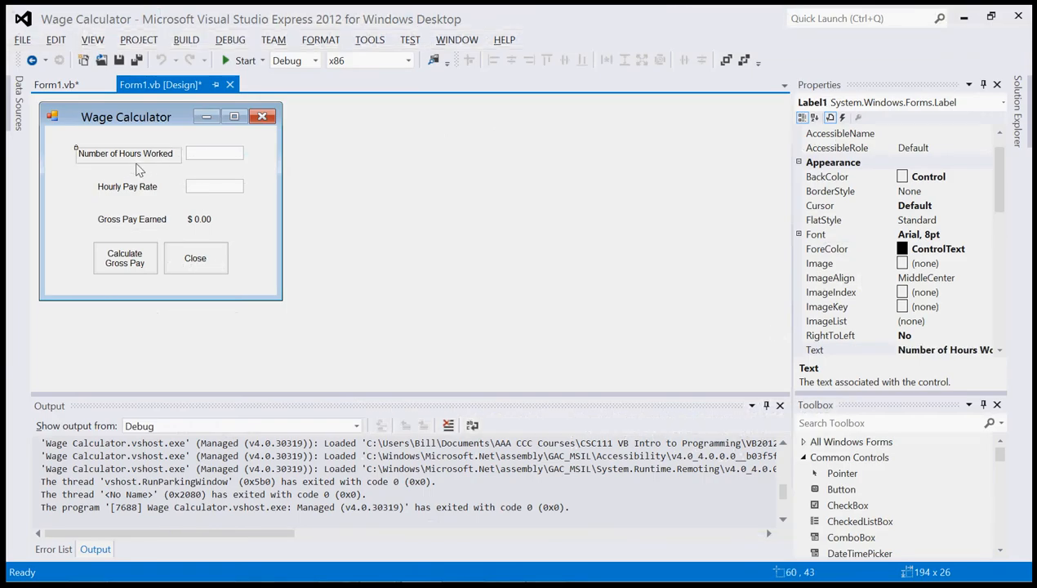
{"action": "left_click", "coordinate": [128, 187]}
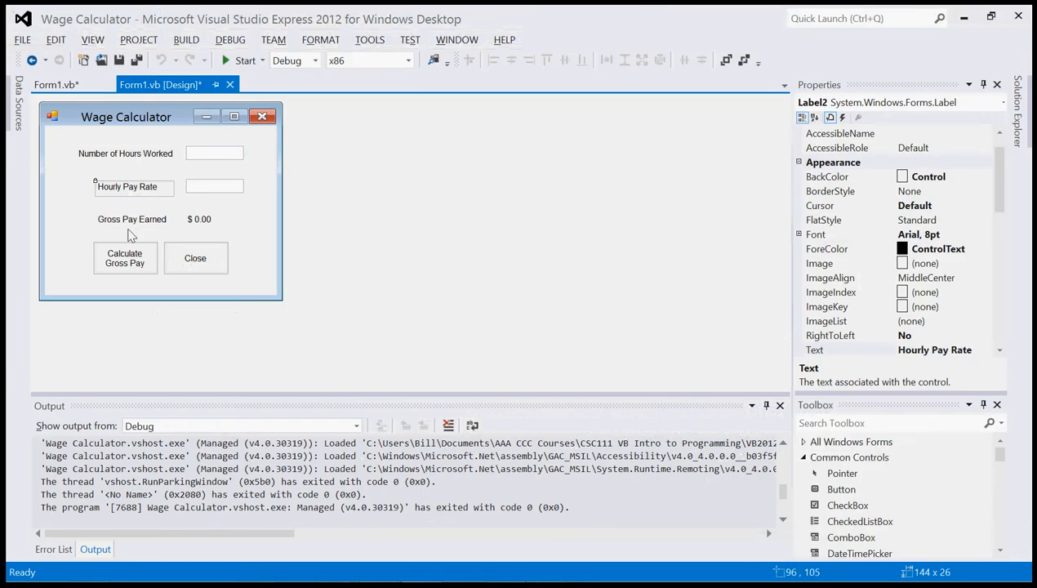
{"action": "left_click", "coordinate": [131, 219]}
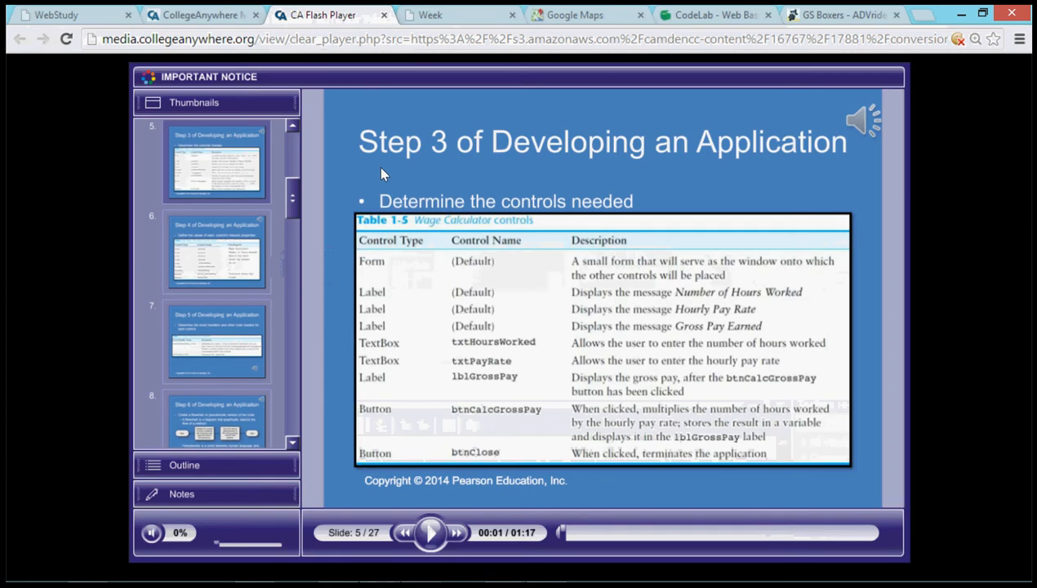
{"action": "mouse_move", "coordinate": [326, 238]}
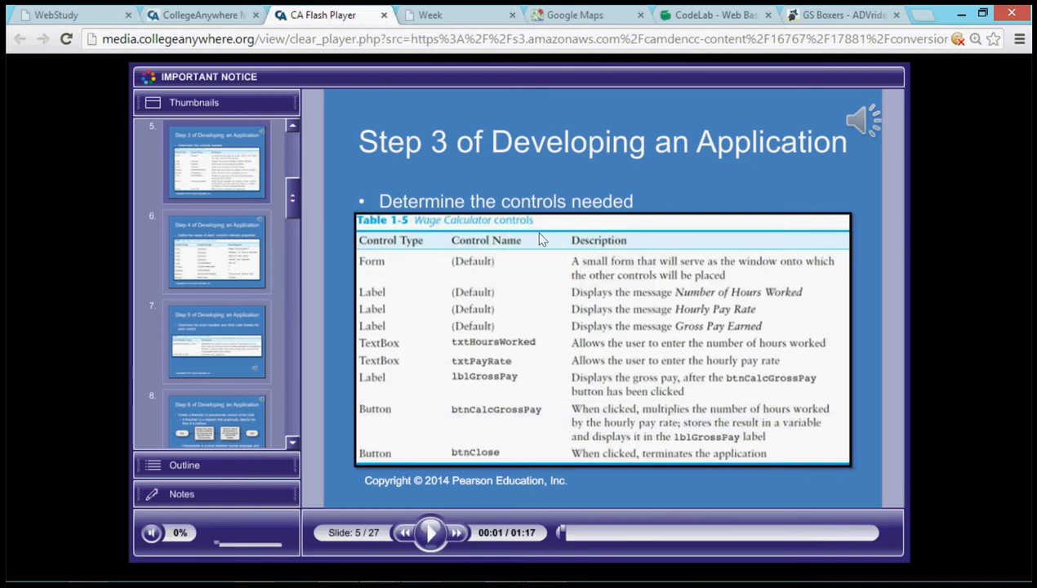
{"action": "mouse_move", "coordinate": [407, 252]}
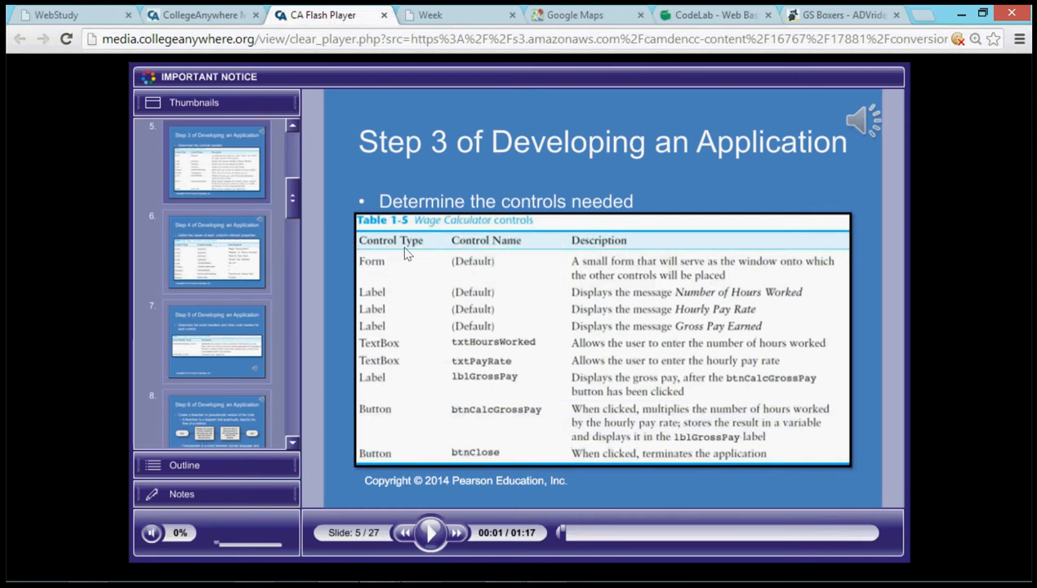
{"action": "mouse_move", "coordinate": [516, 251]}
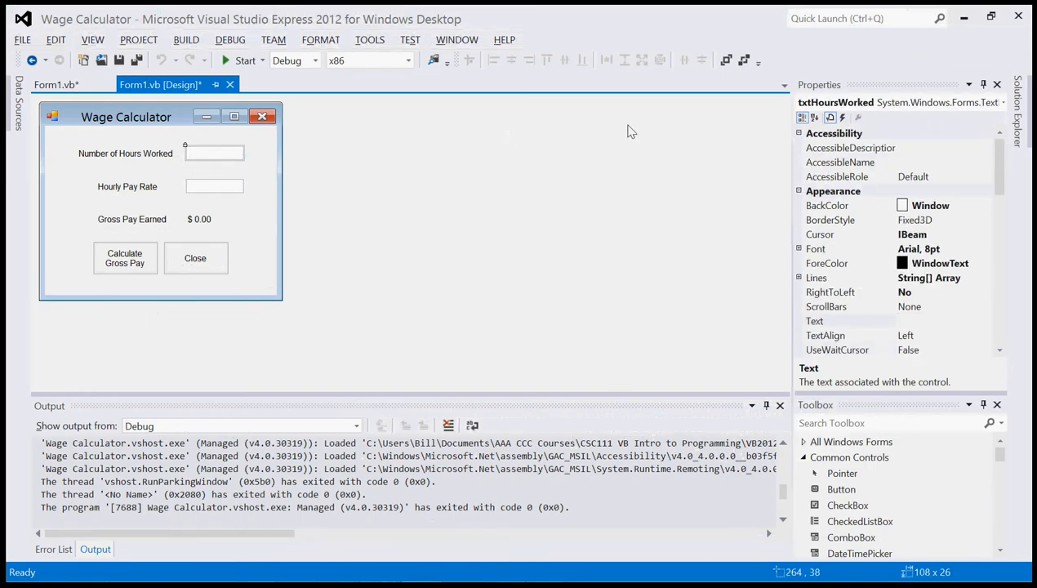
{"action": "mouse_move", "coordinate": [882, 114]}
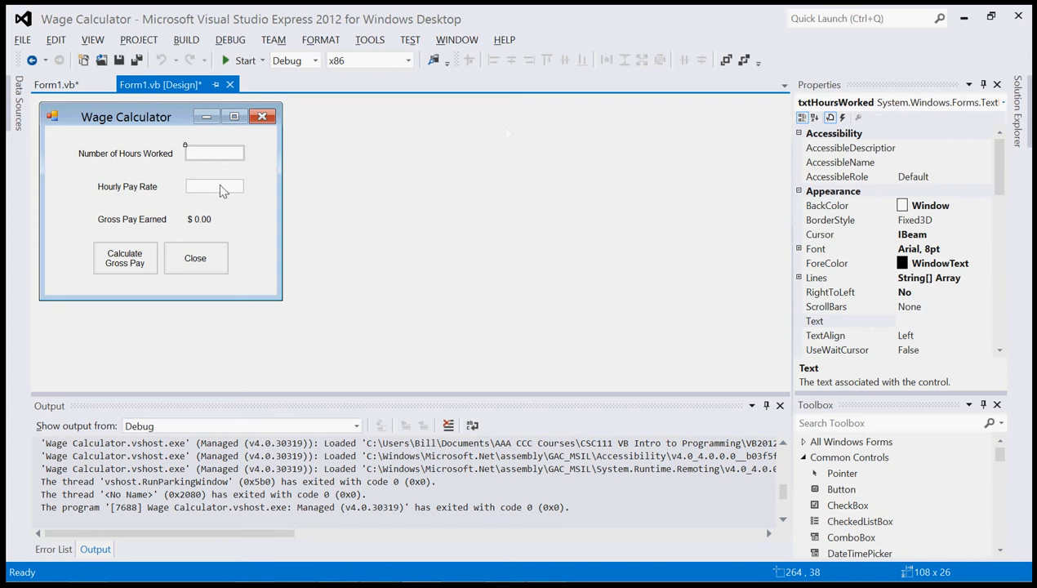
- Inspect the txtPayRate, btnCalcGrossPay and btnClose properties against the slide's control names
{"action": "left_click", "coordinate": [214, 186]}
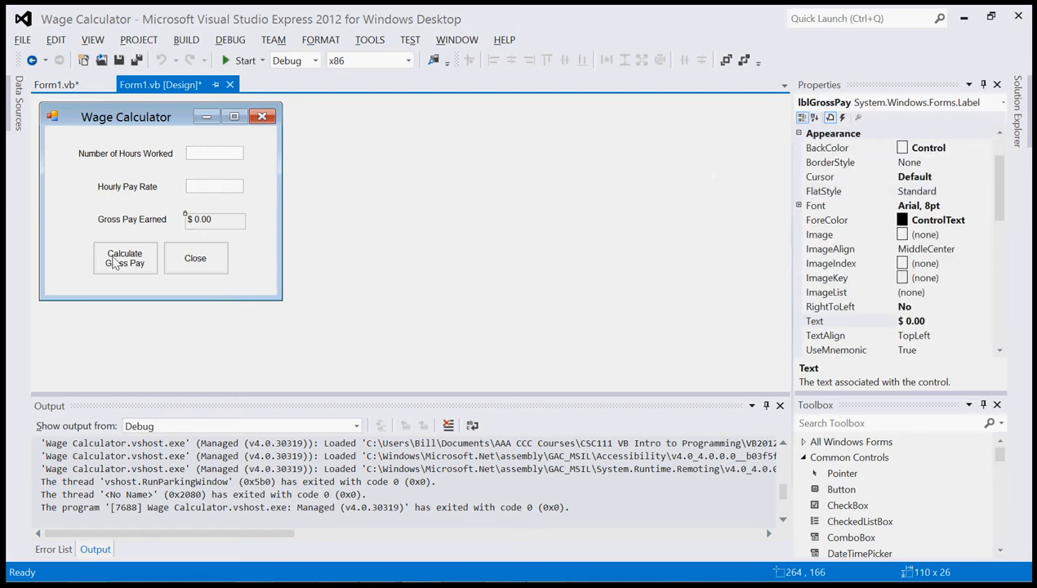
{"action": "left_click", "coordinate": [125, 258]}
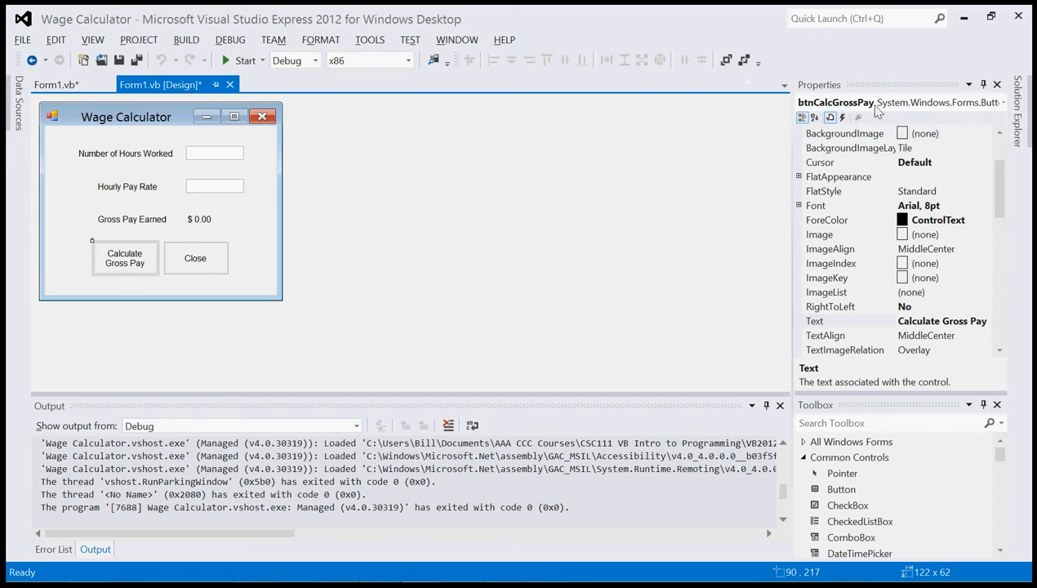
{"action": "mouse_move", "coordinate": [320, 242]}
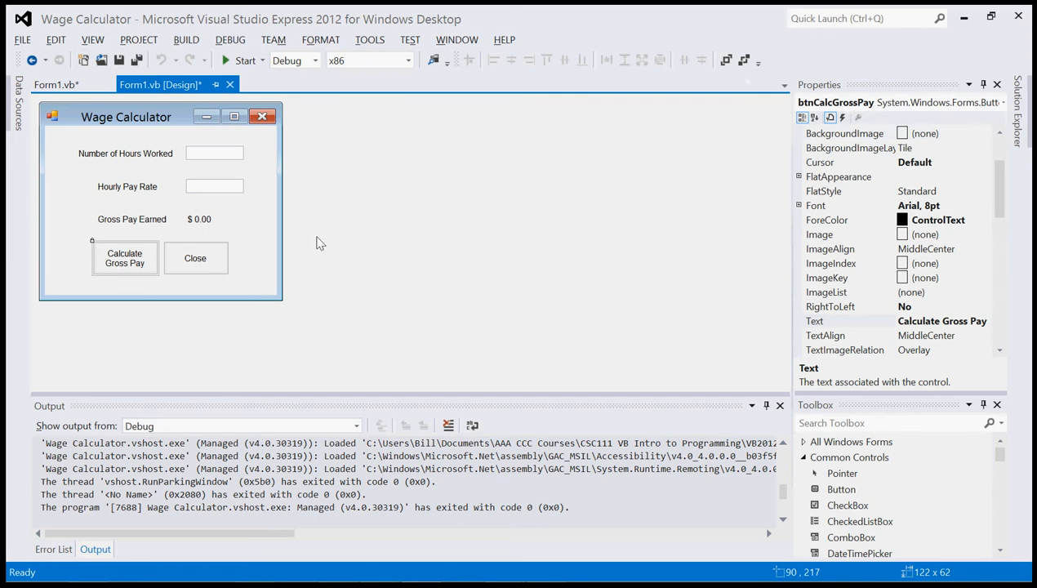
{"action": "left_click", "coordinate": [196, 258]}
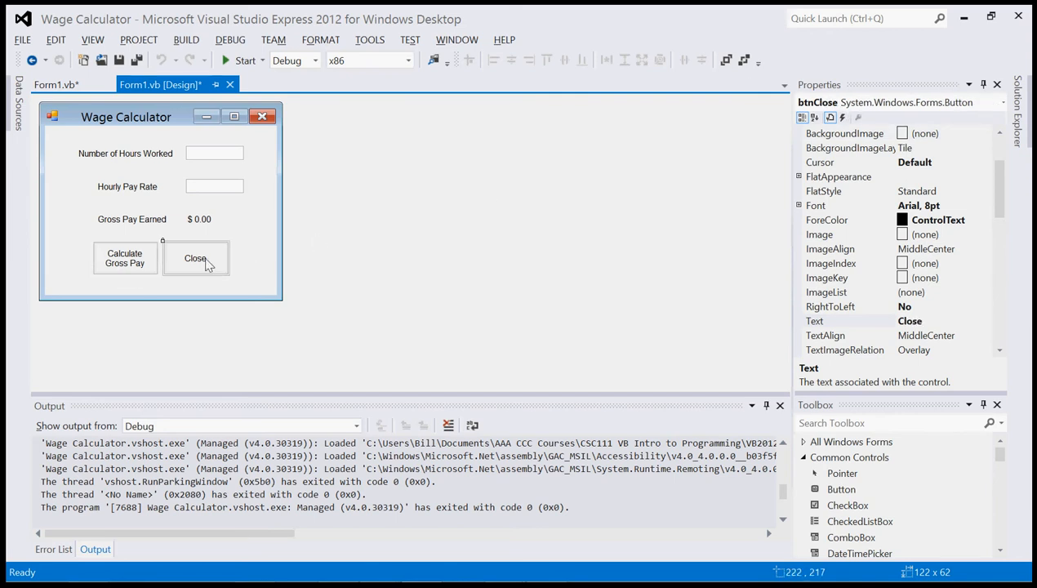
{"action": "mouse_move", "coordinate": [214, 283]}
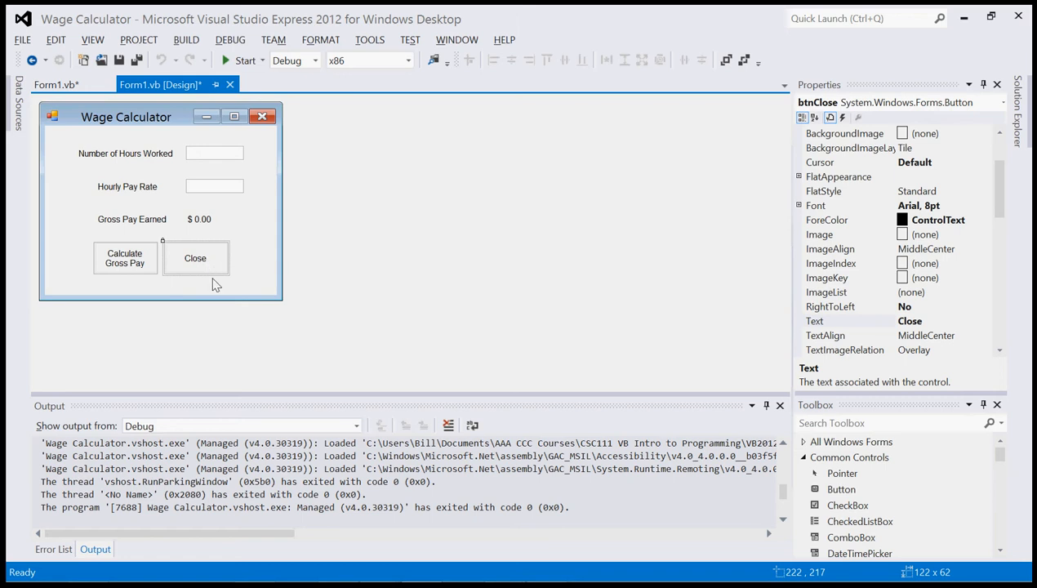
{"action": "mouse_move", "coordinate": [222, 249]}
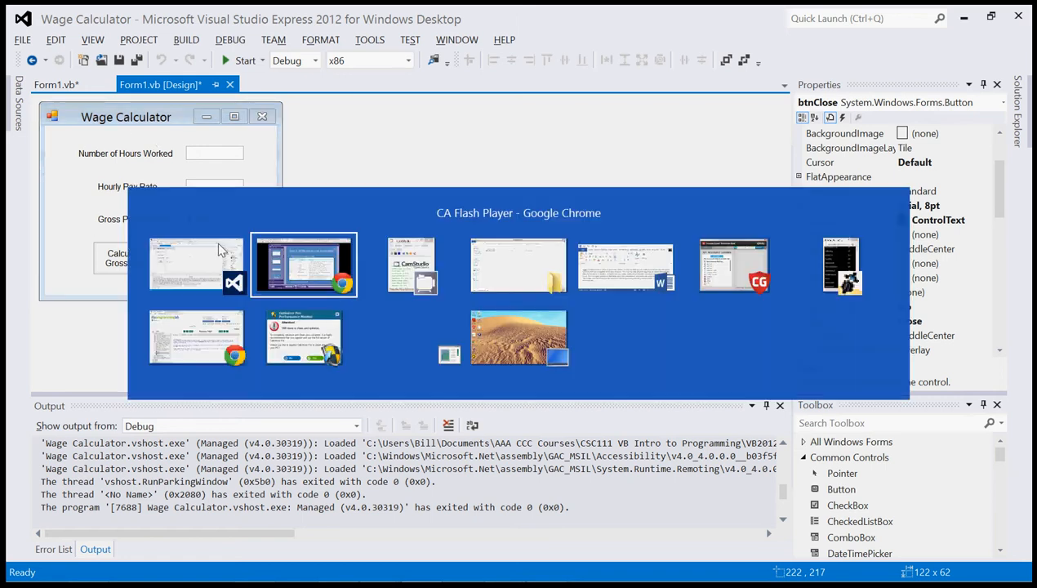
- Play slide 6, Table 1-6, showing the Wage Calculator control Text values
{"action": "left_click", "coordinate": [304, 264]}
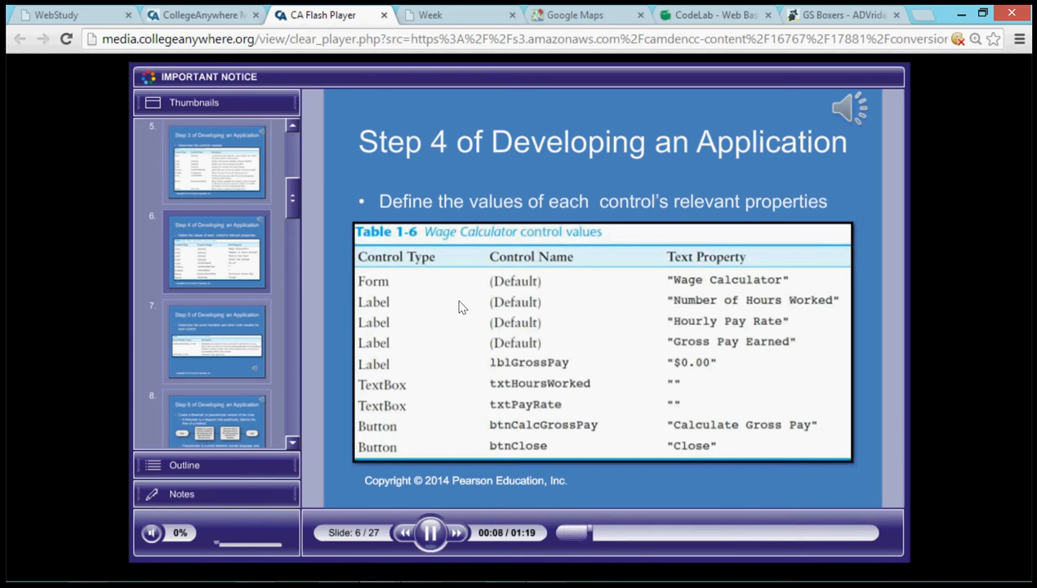
{"action": "mouse_move", "coordinate": [468, 190]}
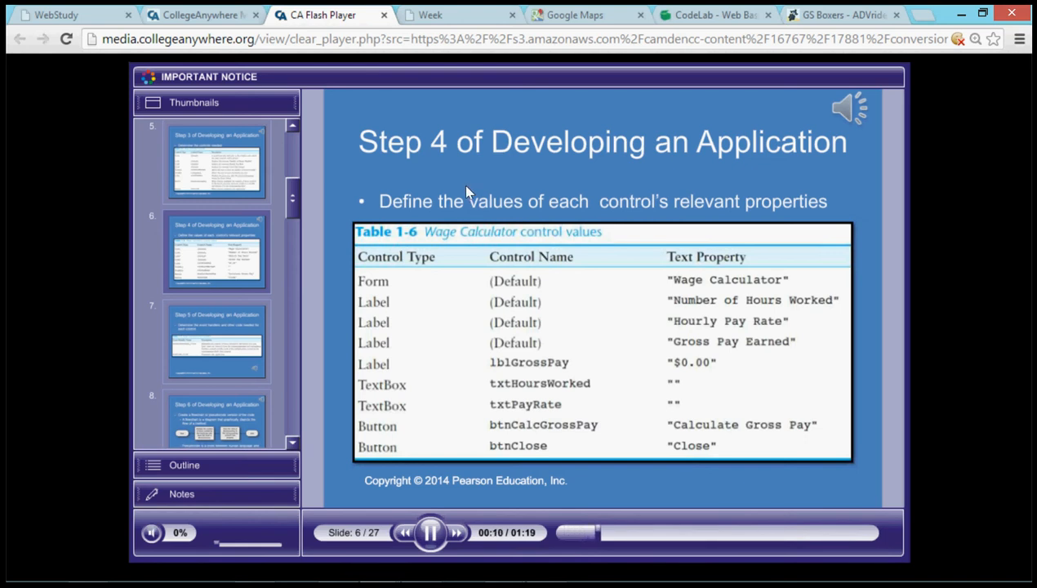
{"action": "mouse_move", "coordinate": [496, 257]}
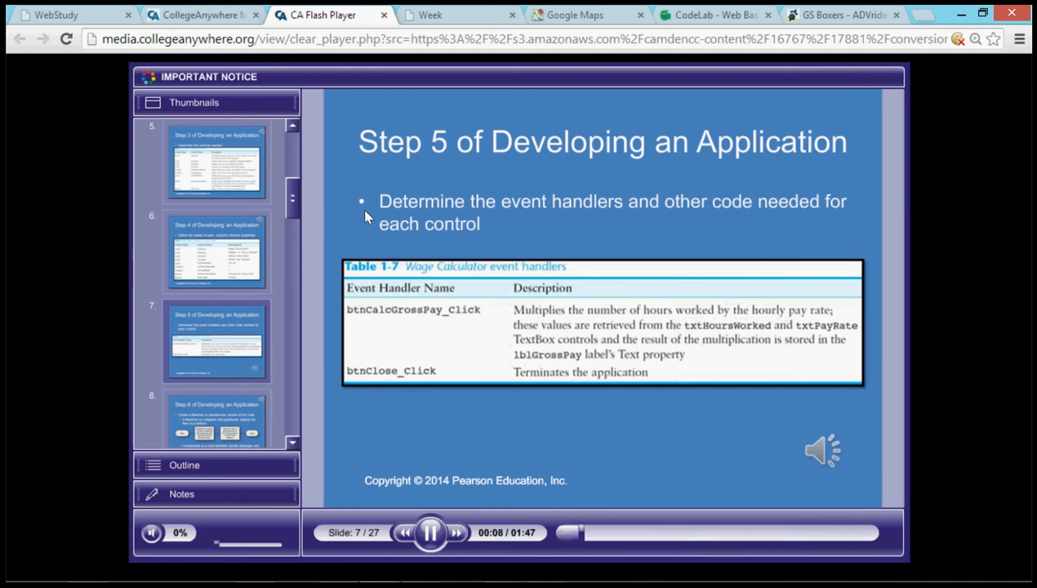
{"action": "mouse_move", "coordinate": [550, 217]}
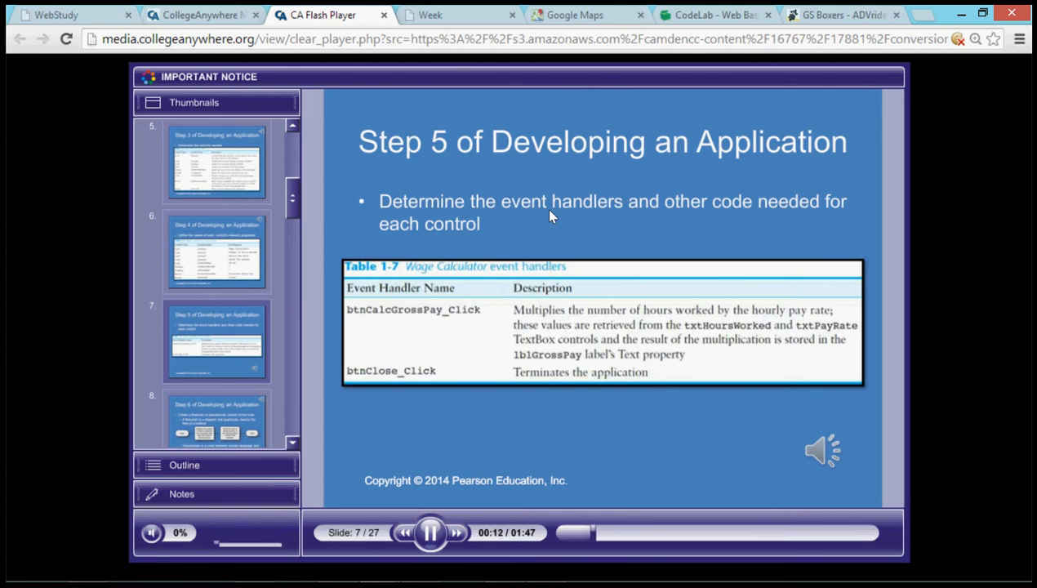
{"action": "mouse_move", "coordinate": [447, 231]}
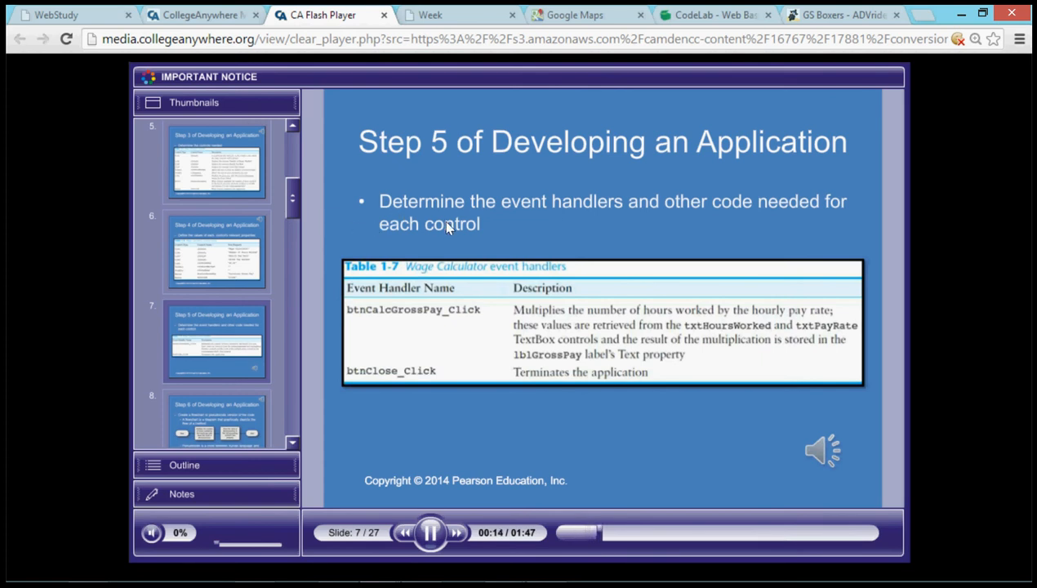
{"action": "mouse_move", "coordinate": [542, 227]}
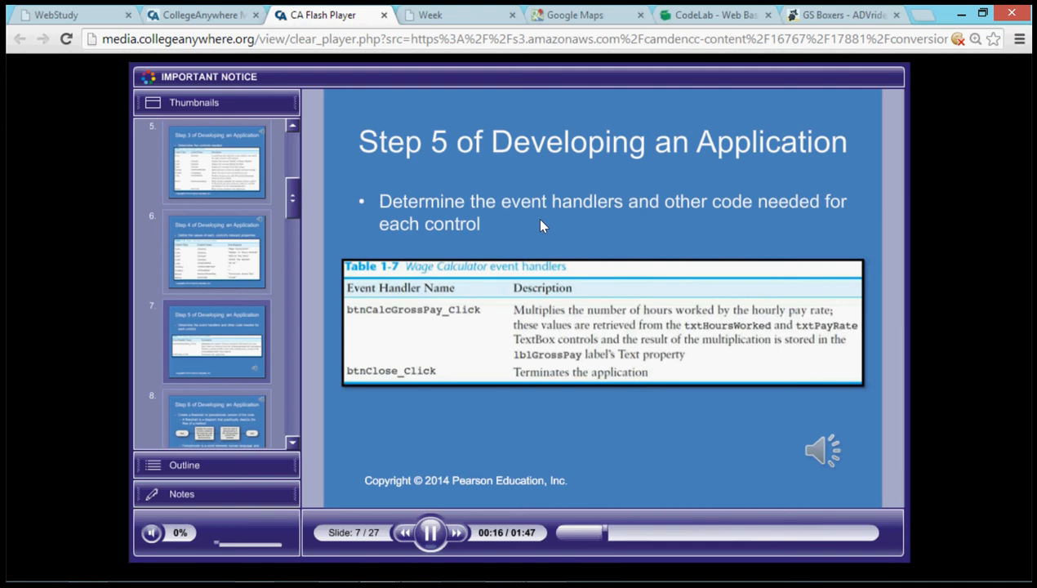
{"action": "mouse_move", "coordinate": [400, 247]}
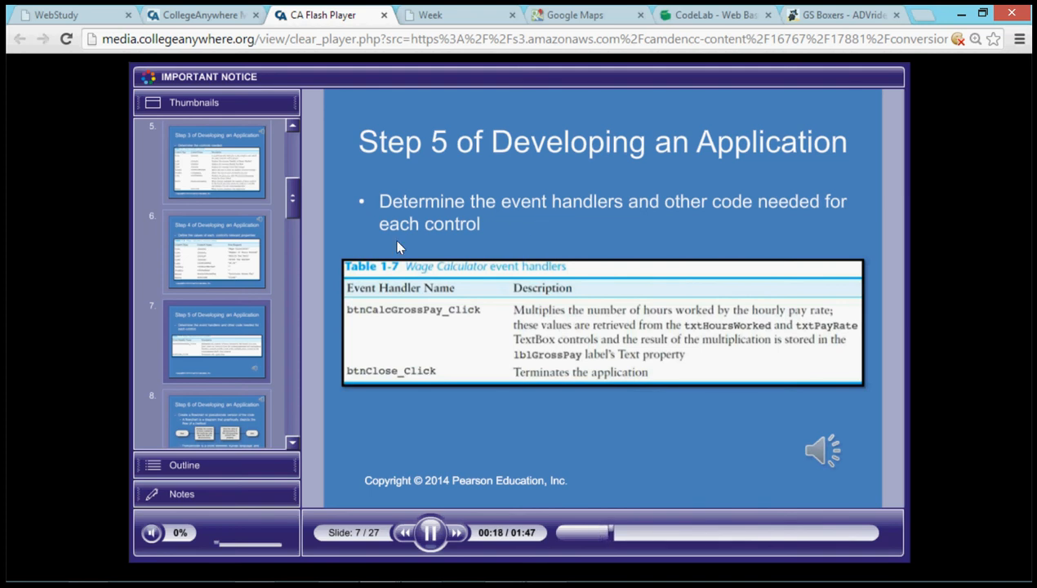
{"action": "mouse_move", "coordinate": [279, 256]}
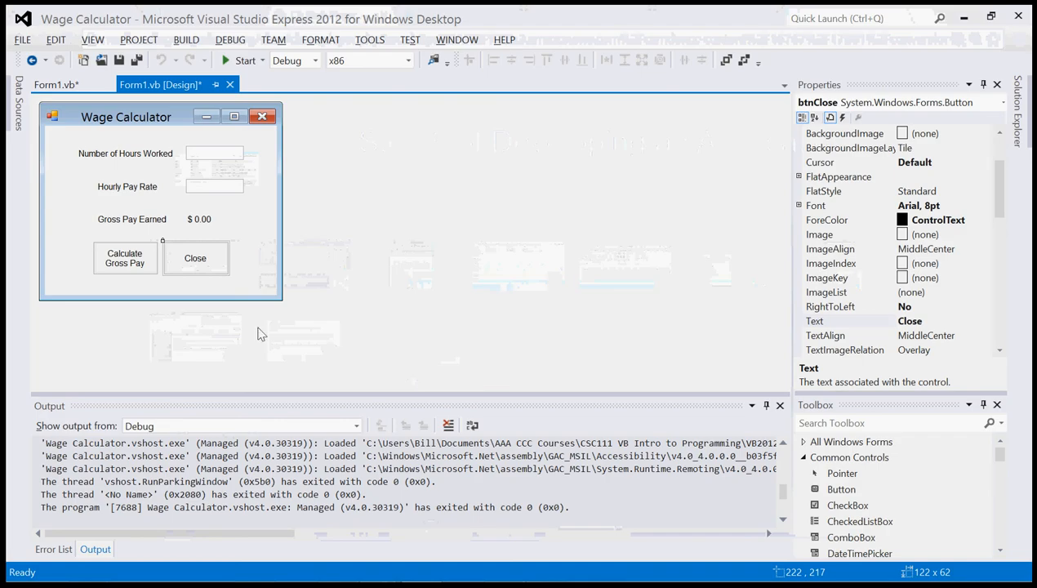
- Open the form's code to show the btnCalcGrossPay_Click handler
{"action": "left_click", "coordinate": [51, 84]}
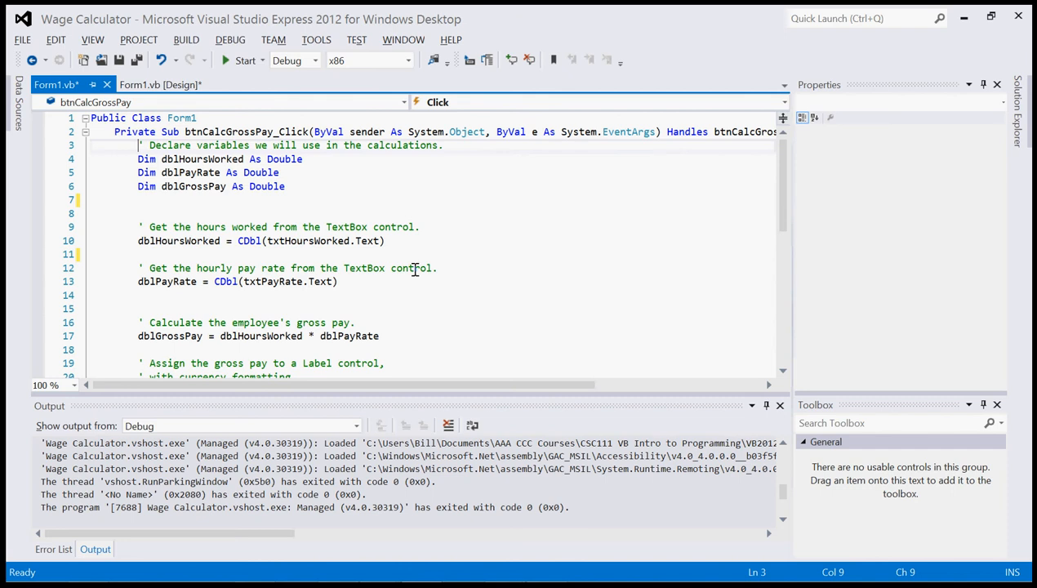
{"action": "mouse_move", "coordinate": [173, 161]}
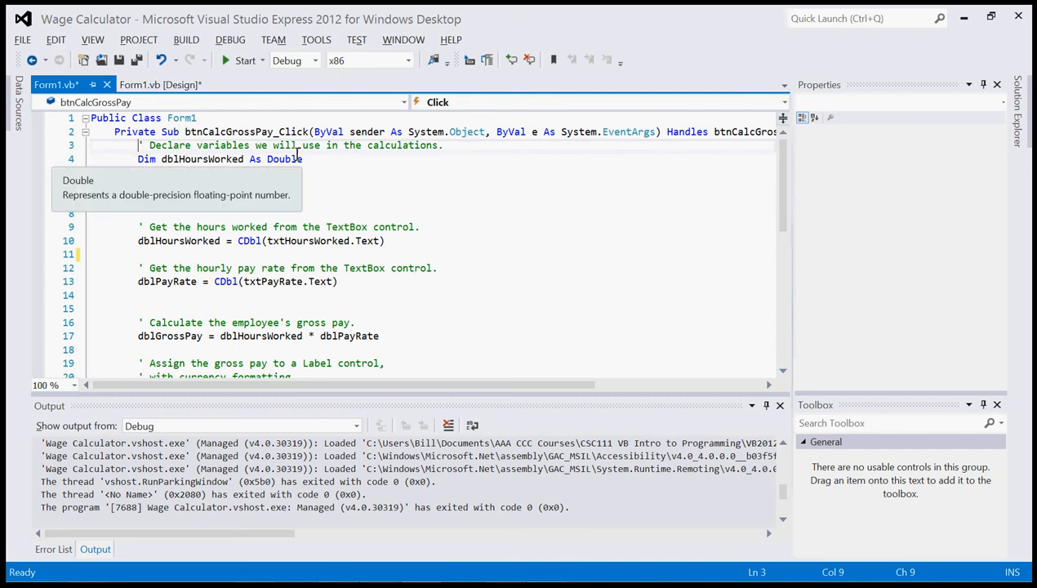
- Review the 'Dim dblPayRate As Double' declaration among the handler's Double variables
{"action": "type", "text": "Dim dblPayRate As Double"}
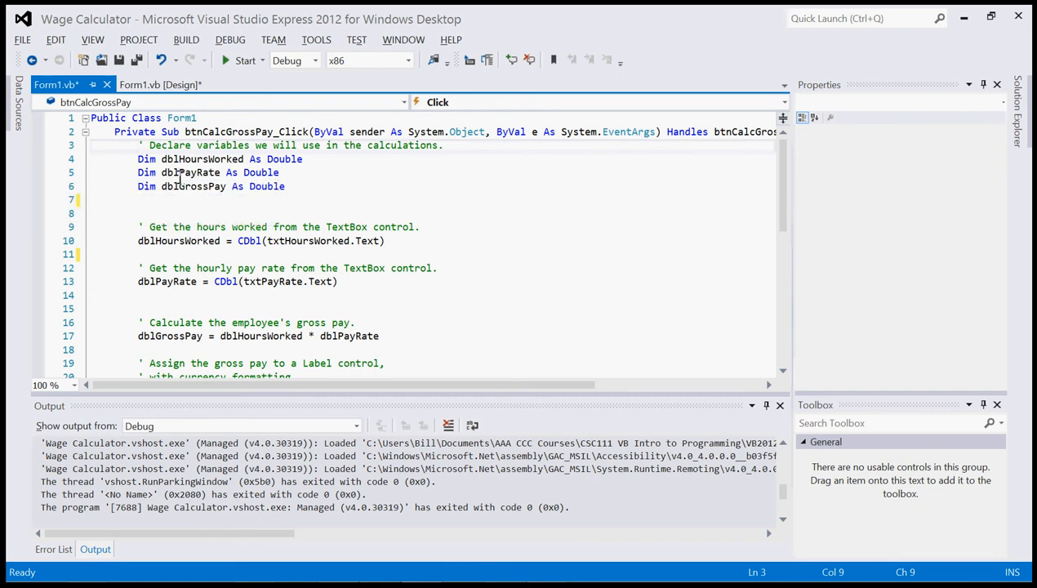
{"action": "mouse_move", "coordinate": [266, 186]}
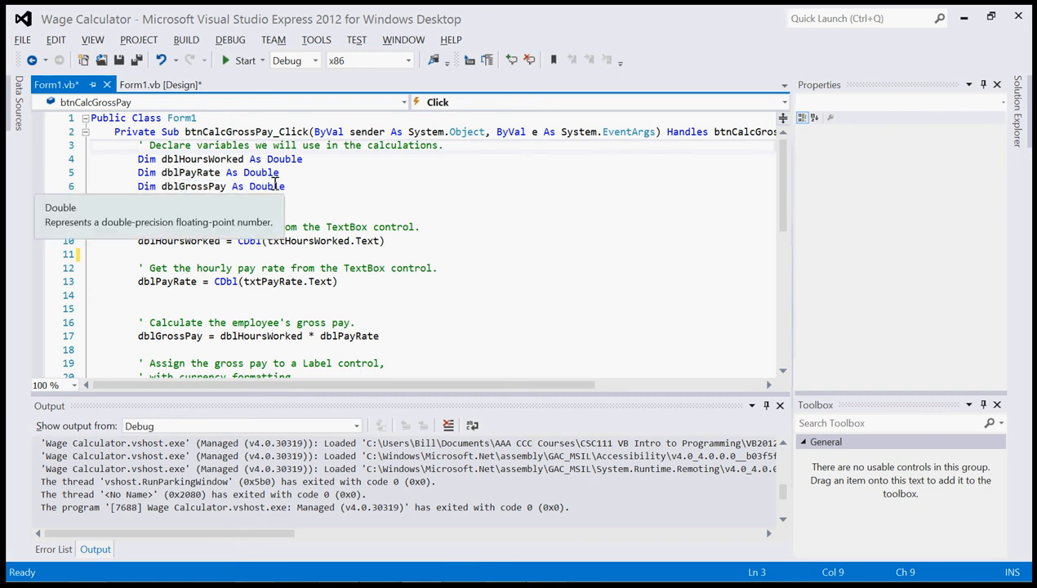
{"action": "mouse_move", "coordinate": [169, 232]}
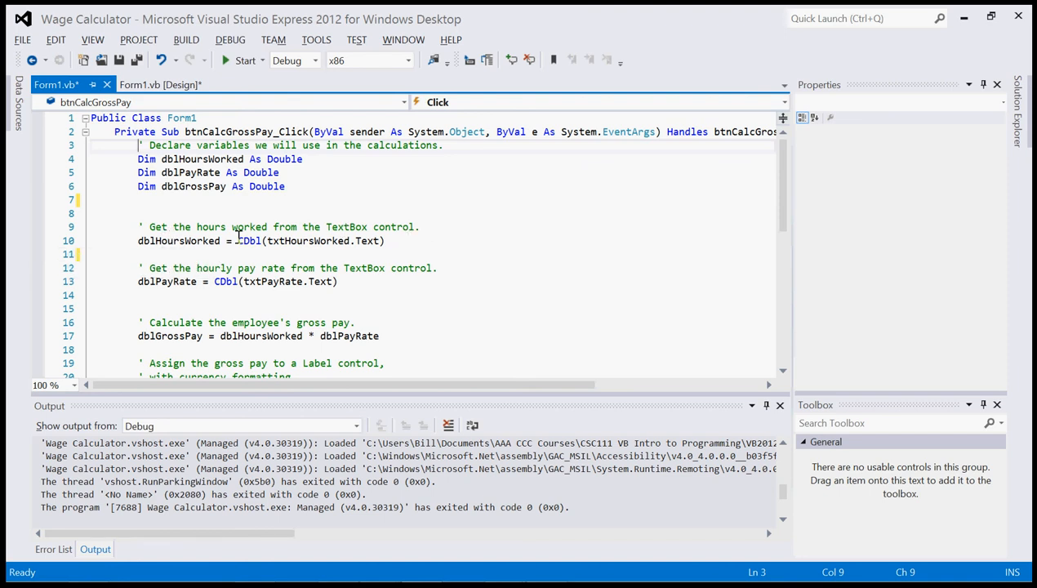
{"action": "mouse_move", "coordinate": [249, 240]}
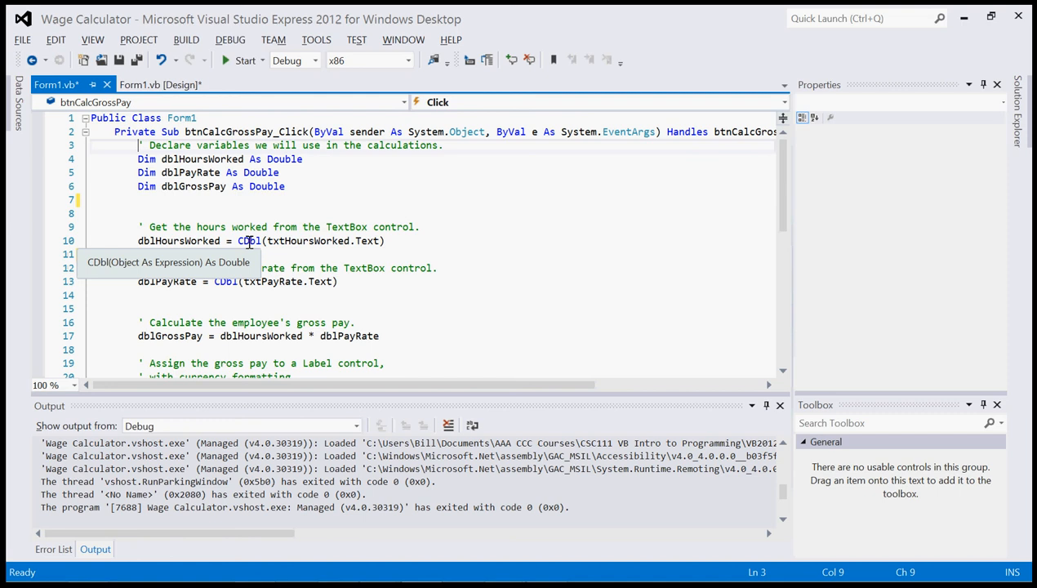
{"action": "mouse_move", "coordinate": [333, 246]}
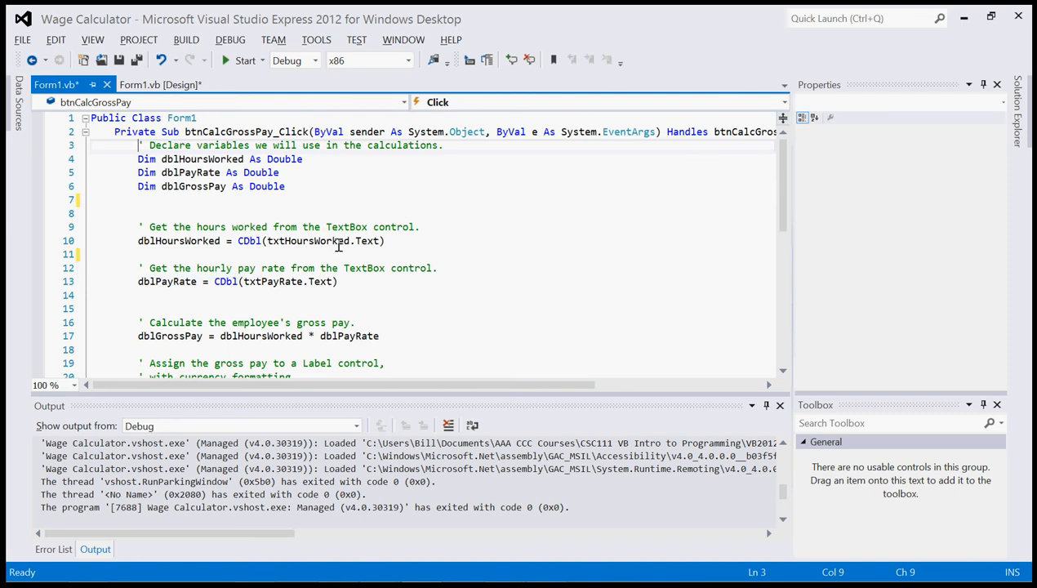
{"action": "mouse_move", "coordinate": [339, 240]}
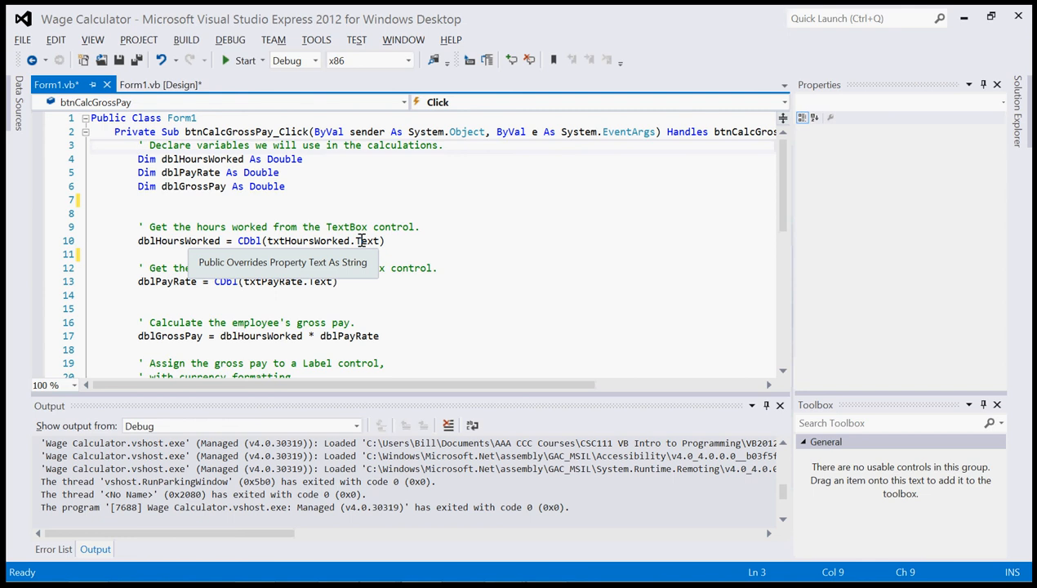
{"action": "mouse_move", "coordinate": [171, 268]}
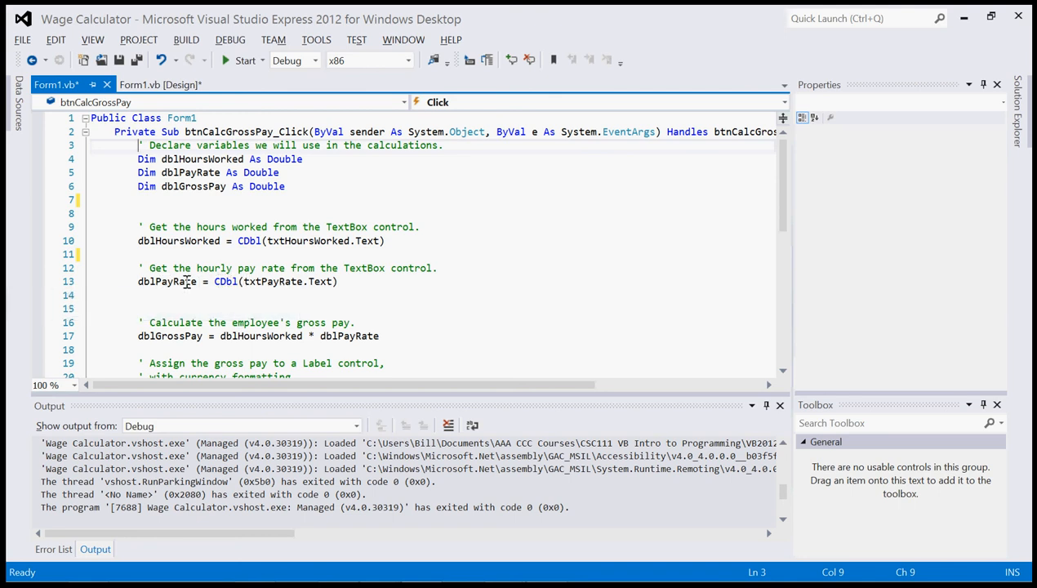
{"action": "mouse_move", "coordinate": [177, 281]}
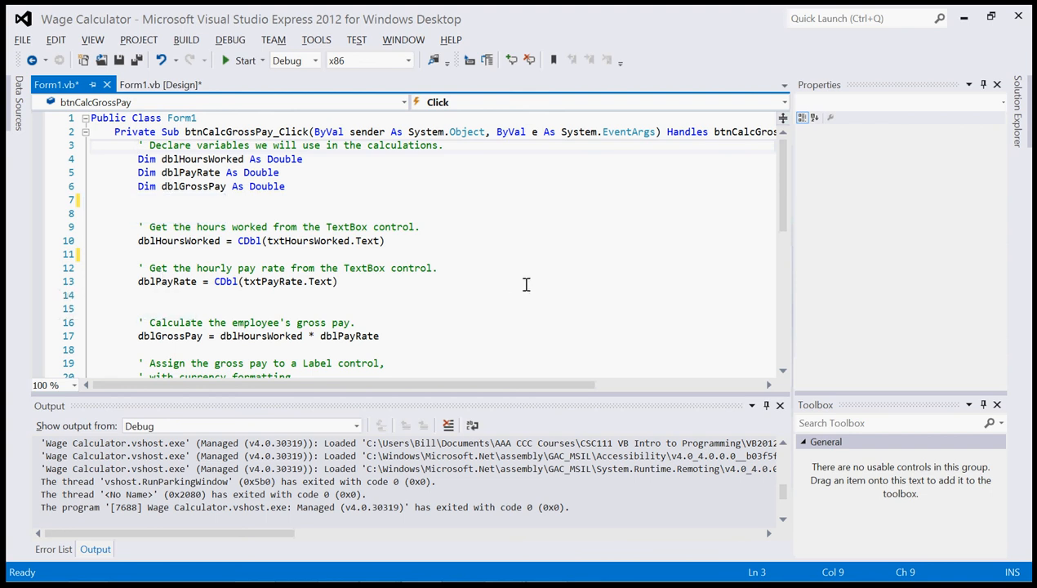
- Scroll through the btnCalcGrossPay_Click calculation and currency-formatting code
{"action": "scroll", "scroll_direction": "down", "scroll_amount": 3}
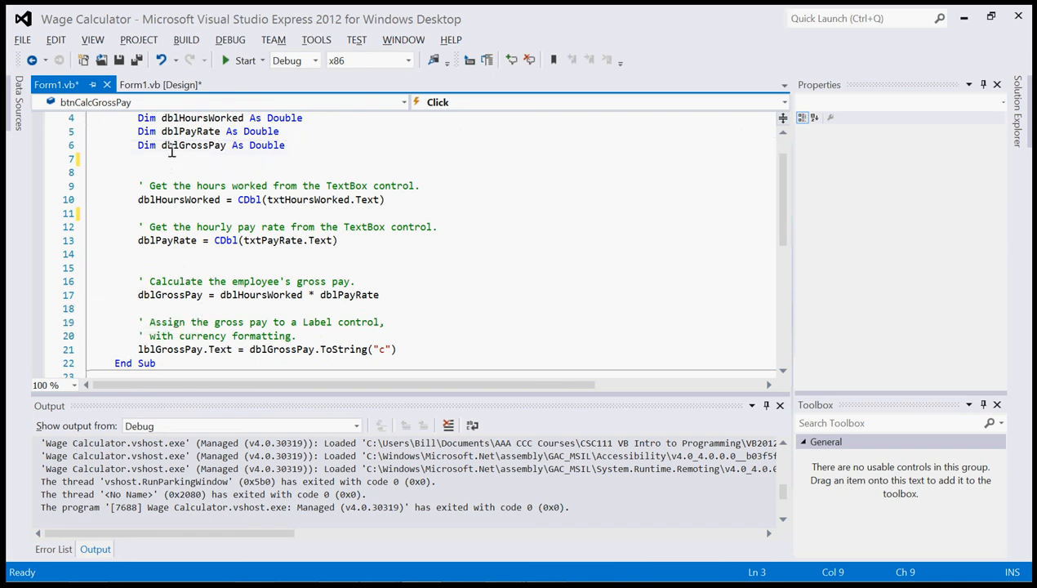
{"action": "mouse_move", "coordinate": [173, 146]}
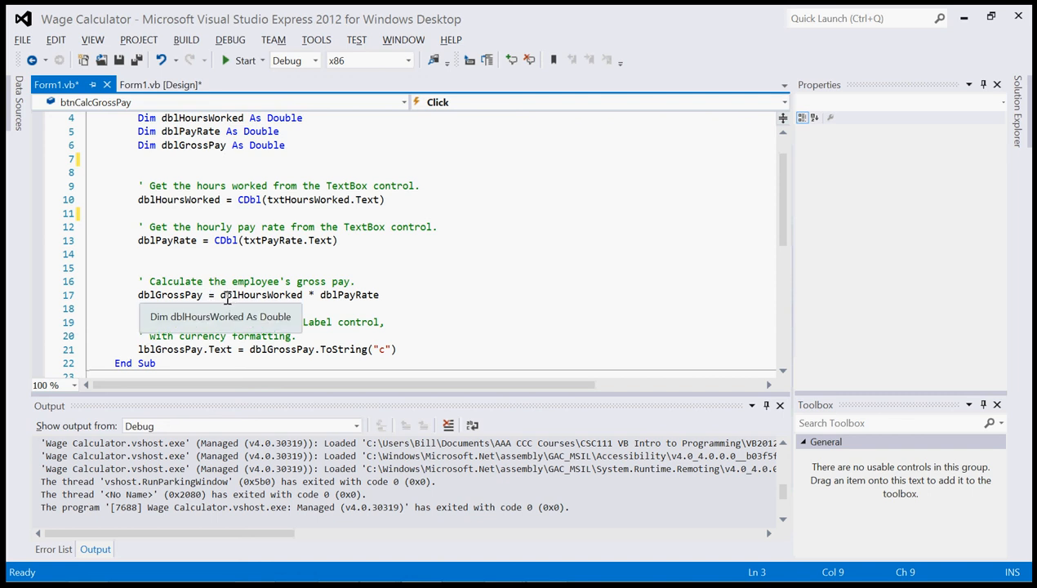
{"action": "mouse_move", "coordinate": [219, 296]}
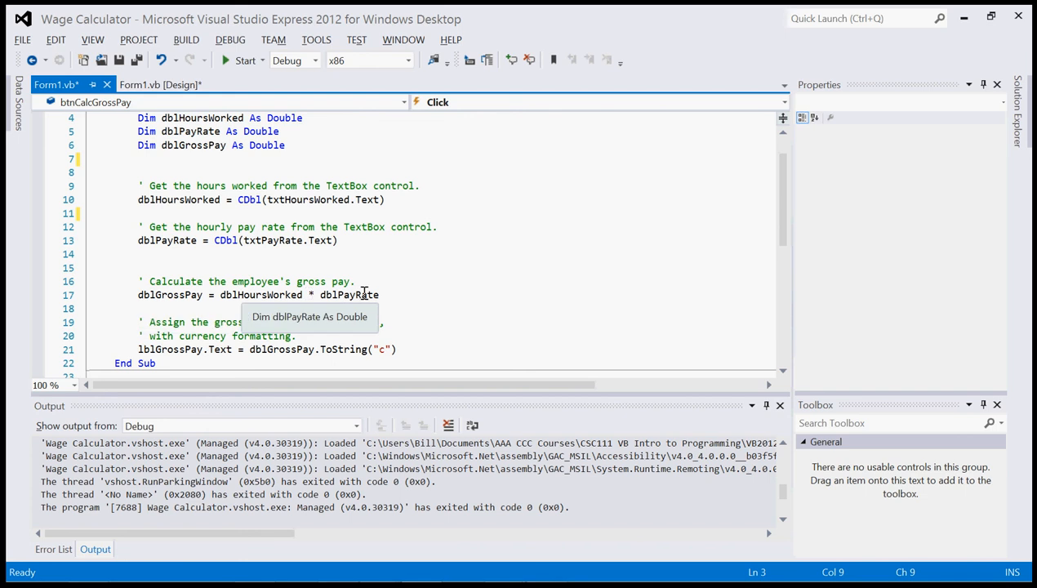
{"action": "mouse_move", "coordinate": [539, 292]}
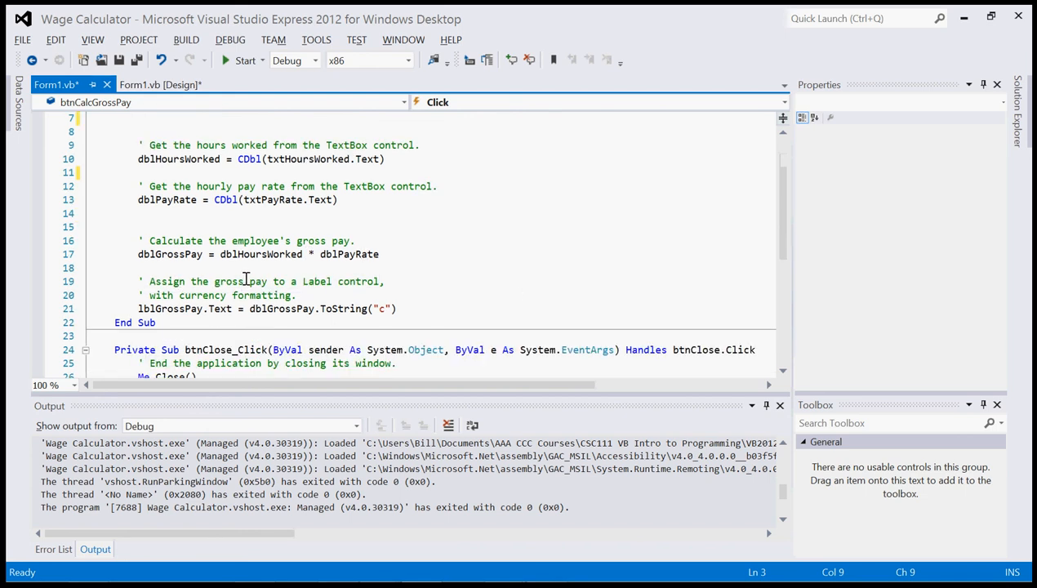
{"action": "mouse_move", "coordinate": [187, 286]}
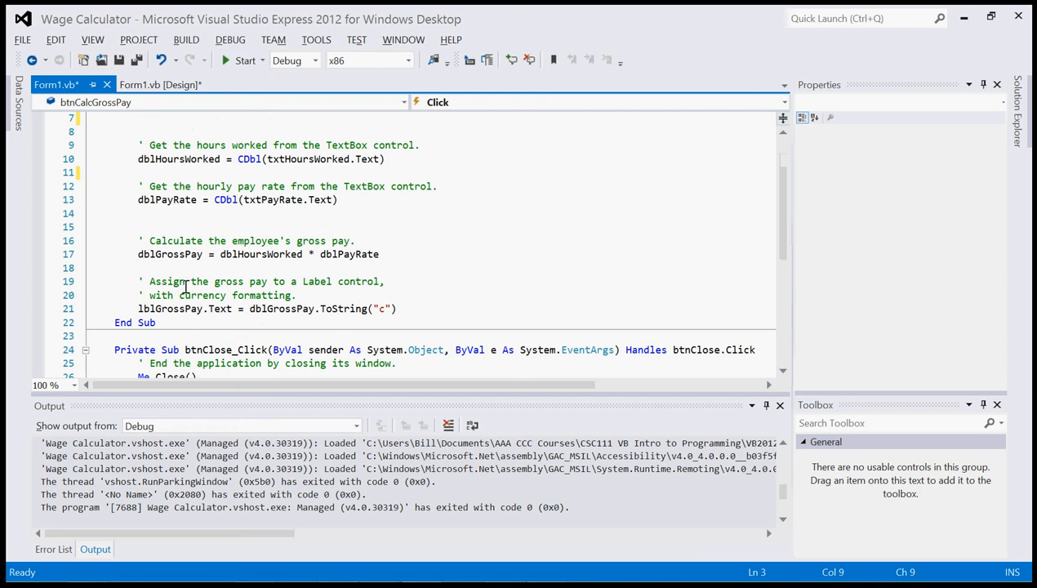
{"action": "mouse_move", "coordinate": [148, 309]}
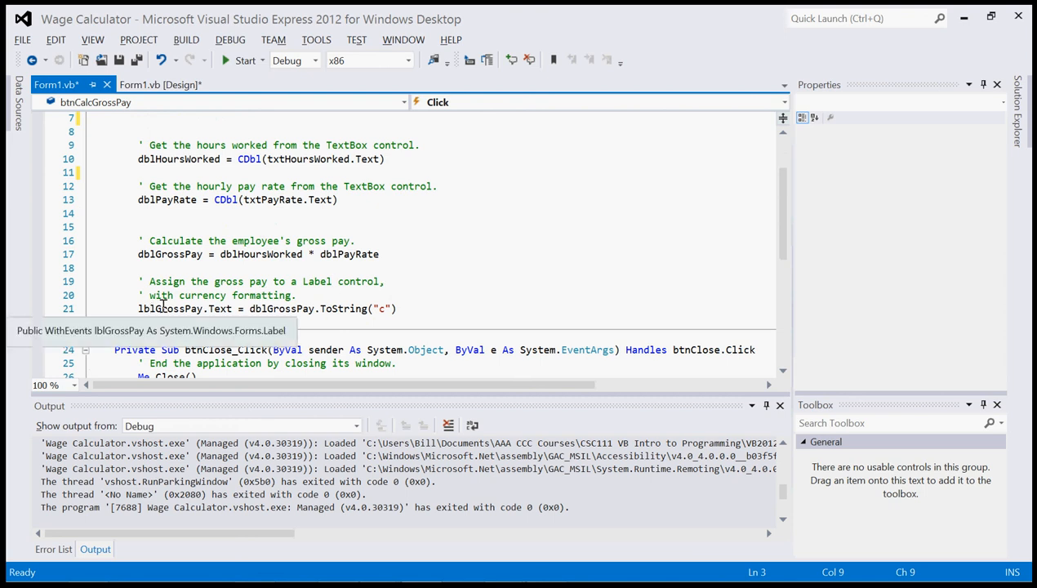
{"action": "mouse_move", "coordinate": [220, 309]}
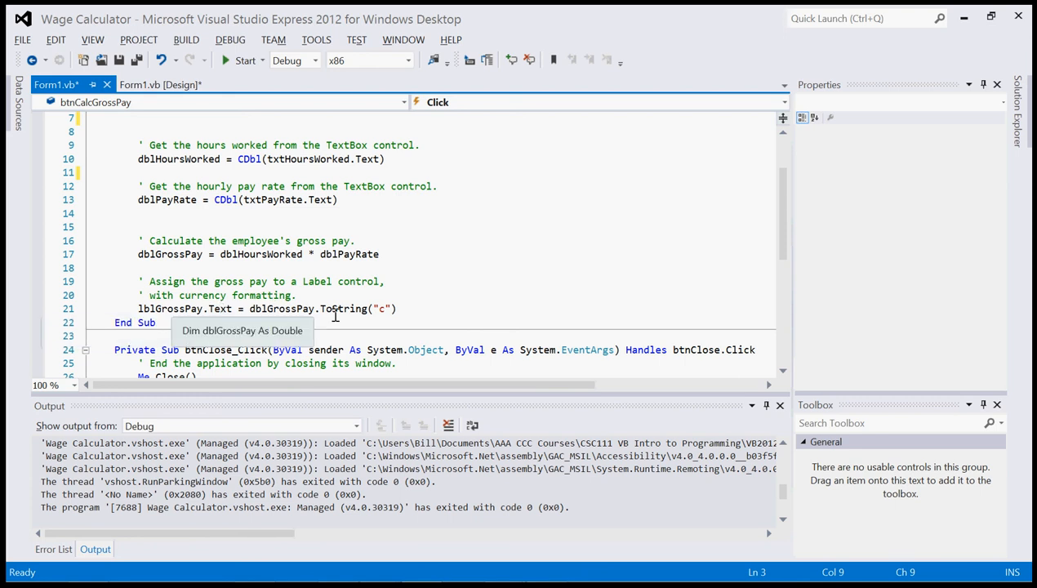
{"action": "mouse_move", "coordinate": [368, 309]}
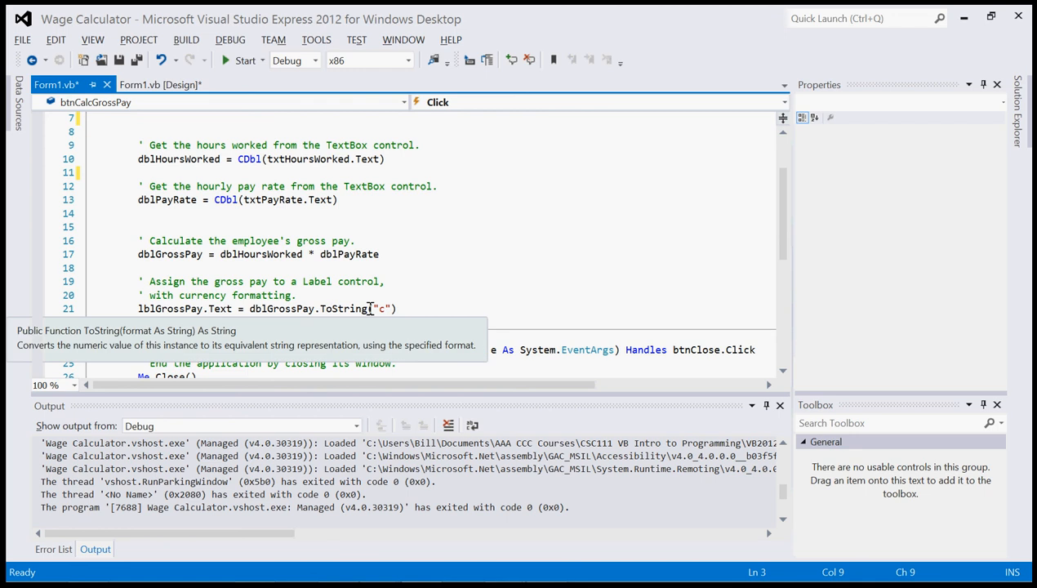
{"action": "mouse_move", "coordinate": [472, 289]}
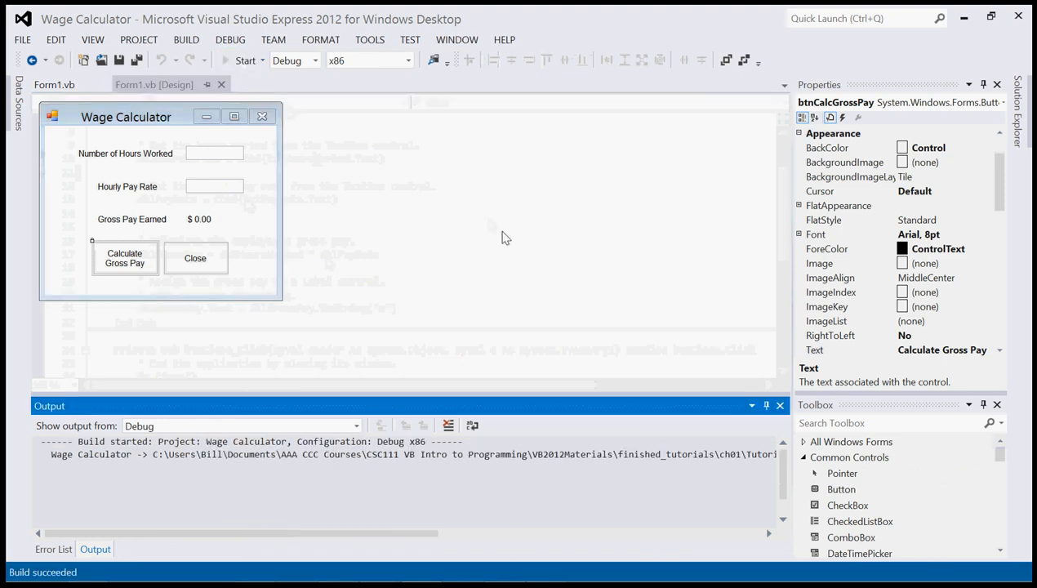
- Enter 40 hours and a 10.50 rate, calculate $420.00 gross pay, then close the app
{"action": "left_click", "coordinate": [244, 60]}
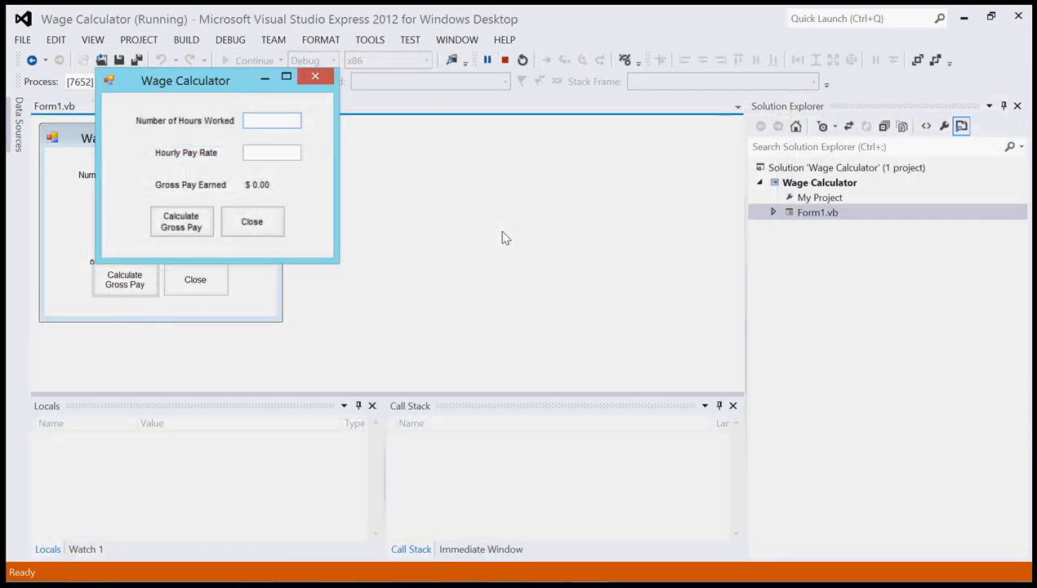
{"action": "type", "text": "40"}
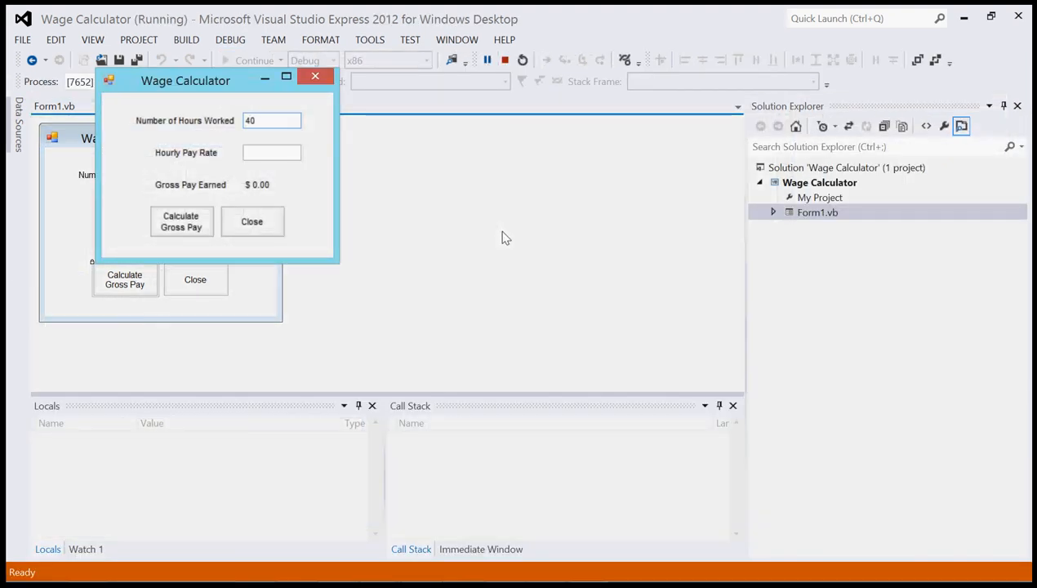
{"action": "type", "text": "1"}
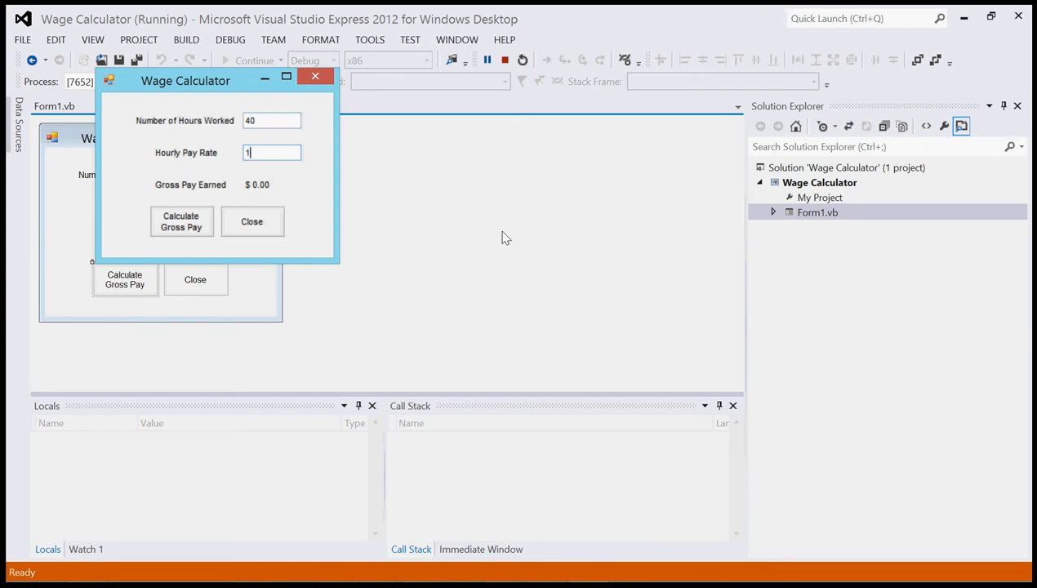
{"action": "type", "text": "0.50"}
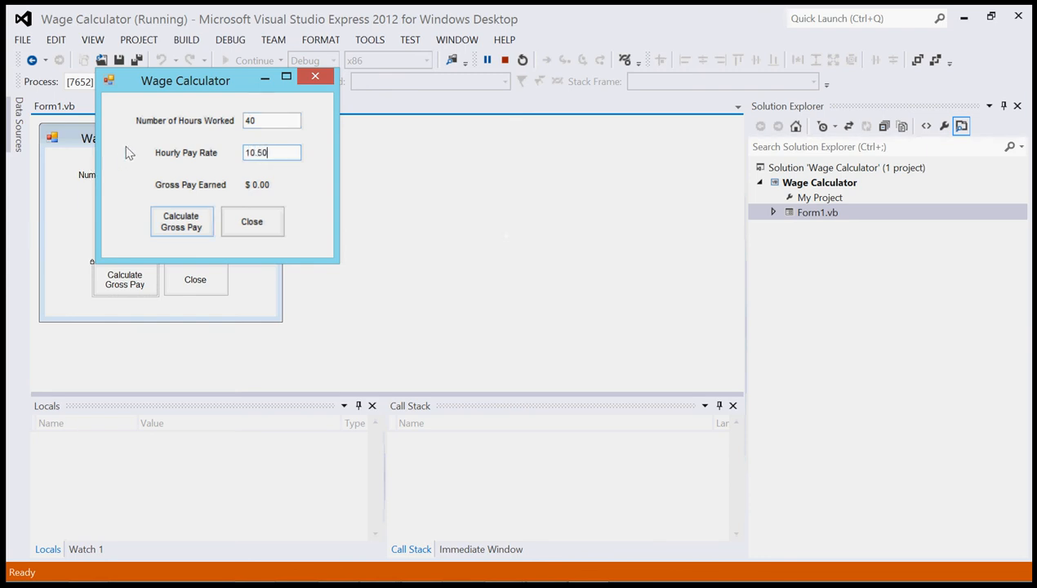
{"action": "left_click", "coordinate": [180, 222]}
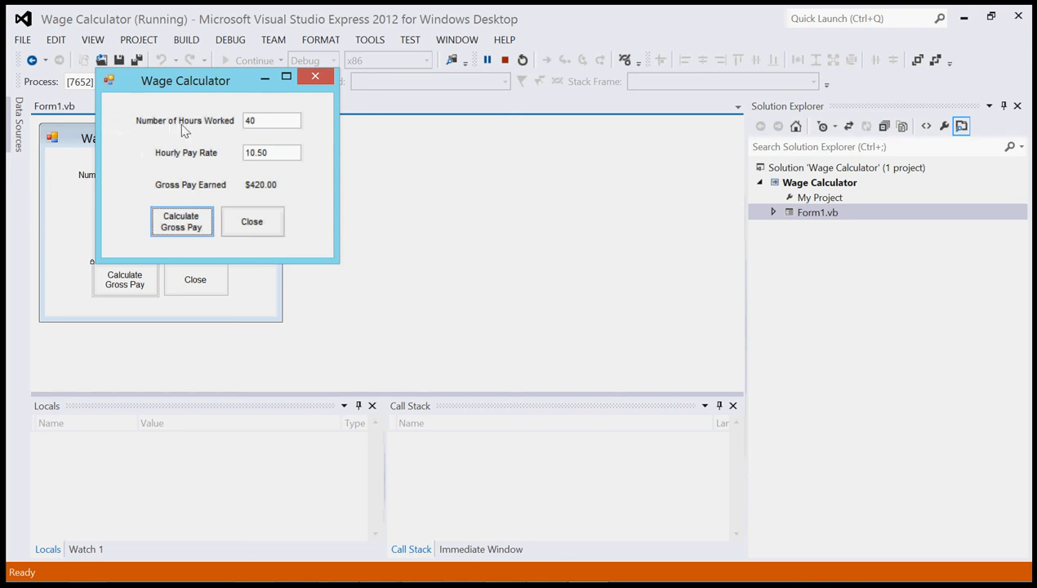
{"action": "mouse_move", "coordinate": [175, 131]}
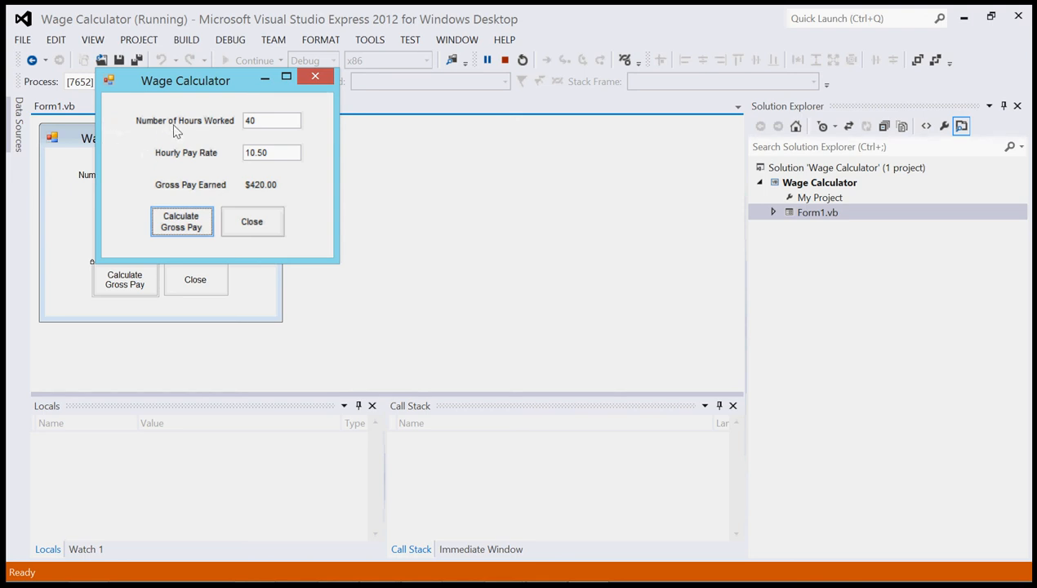
{"action": "mouse_move", "coordinate": [320, 275]}
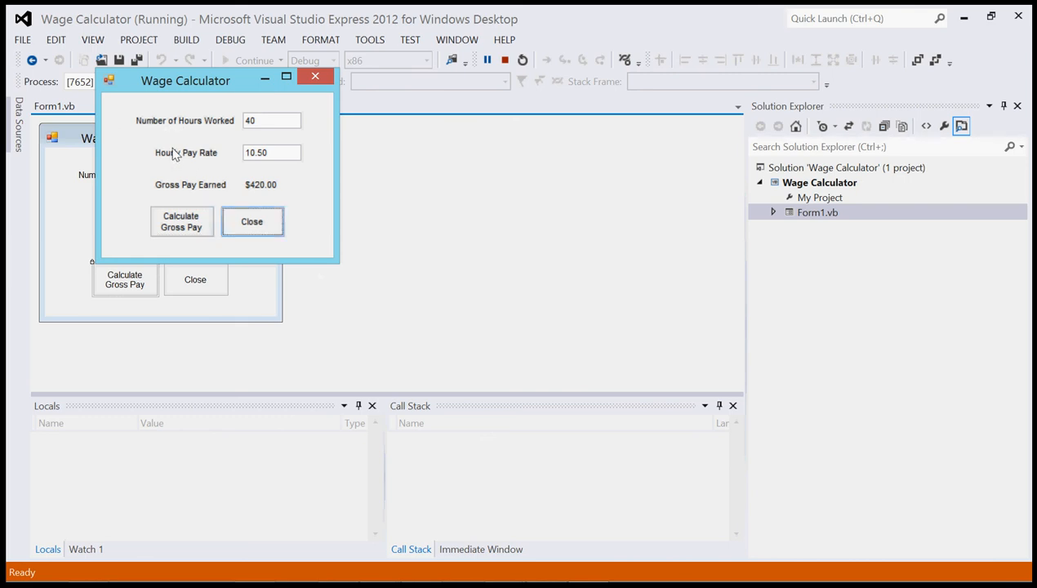
{"action": "left_click", "coordinate": [251, 222]}
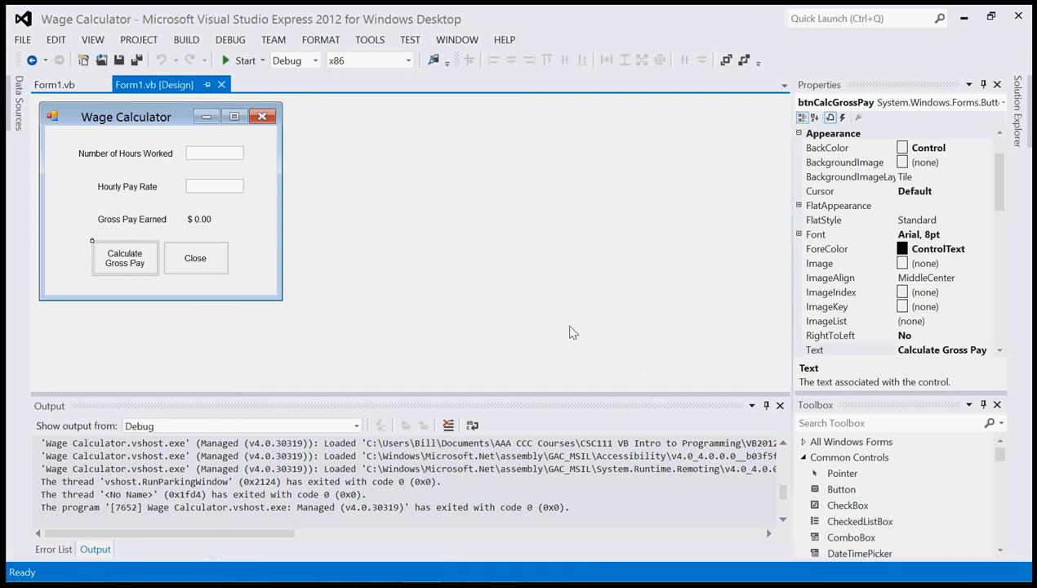
{"action": "mouse_move", "coordinate": [443, 262]}
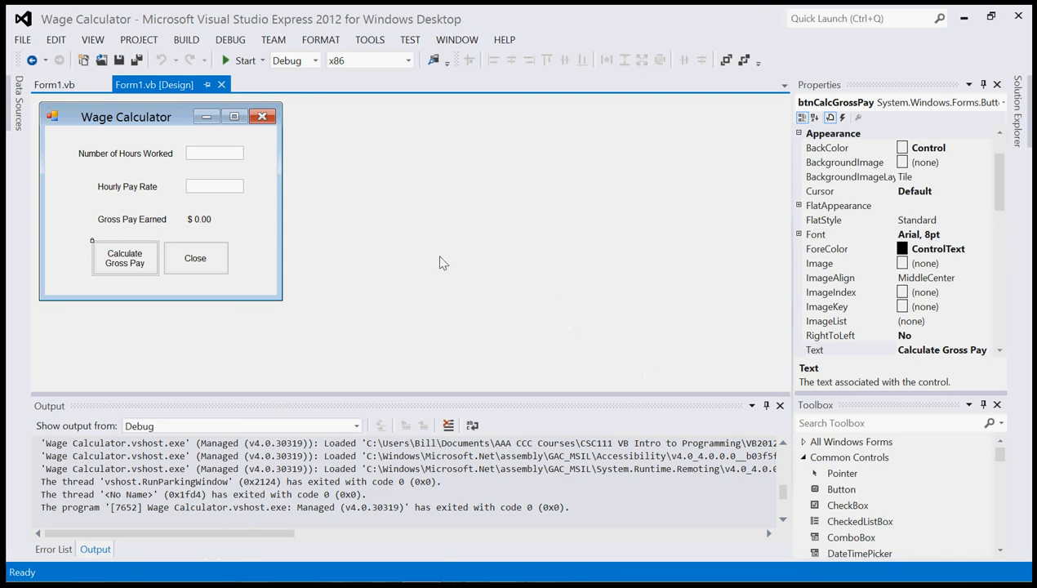